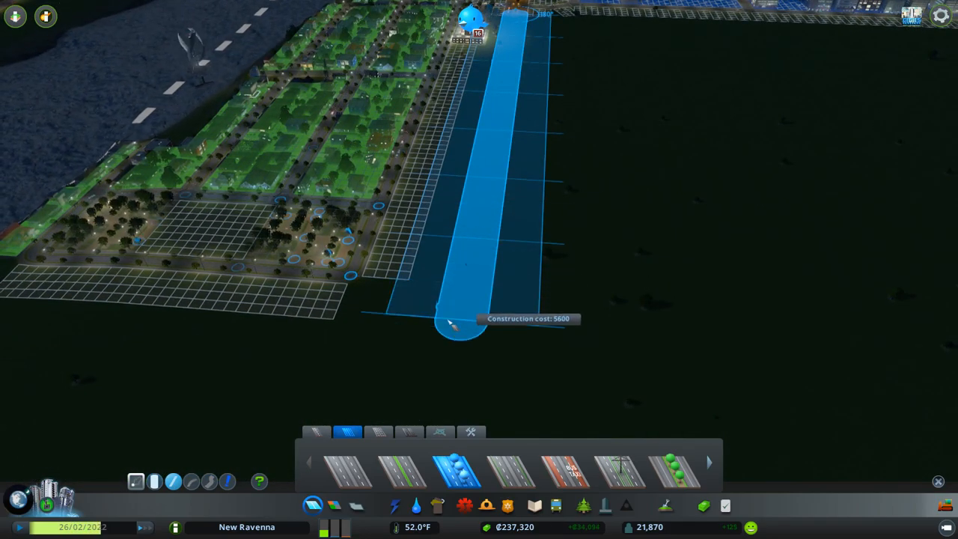
Build a six-lane avenue running south from the residential district's edge.
click(461, 317)
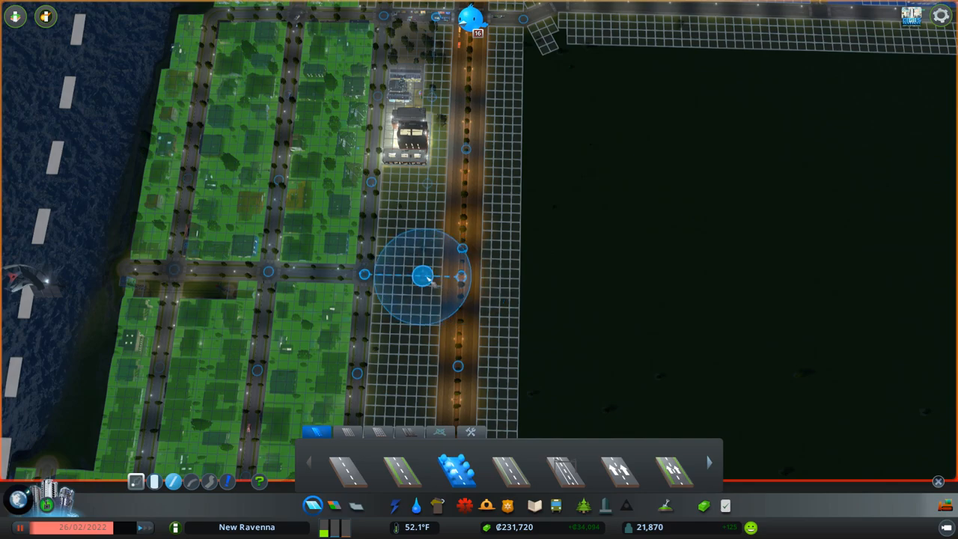
click(457, 278)
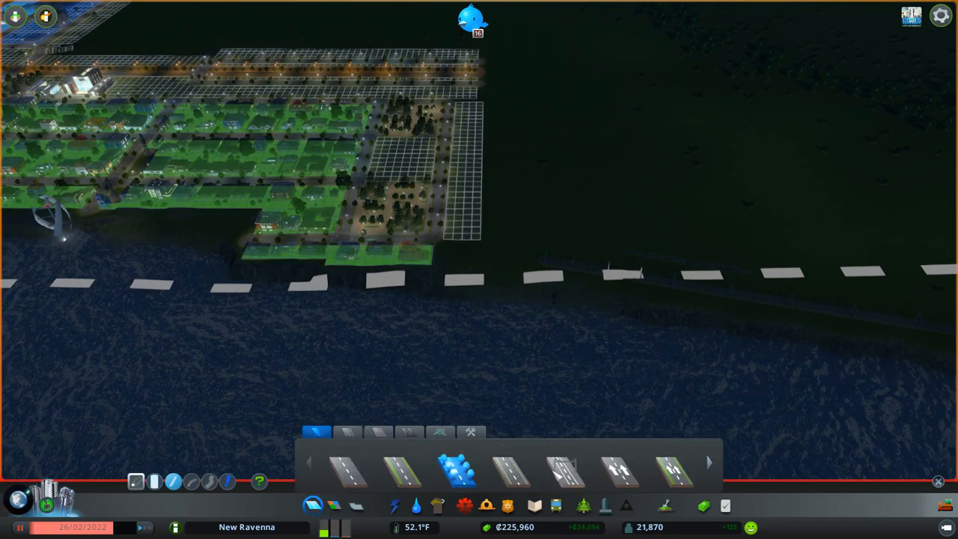
Choose the train tab in Public Transport and begin placing rail infrastructure.
click(557, 505)
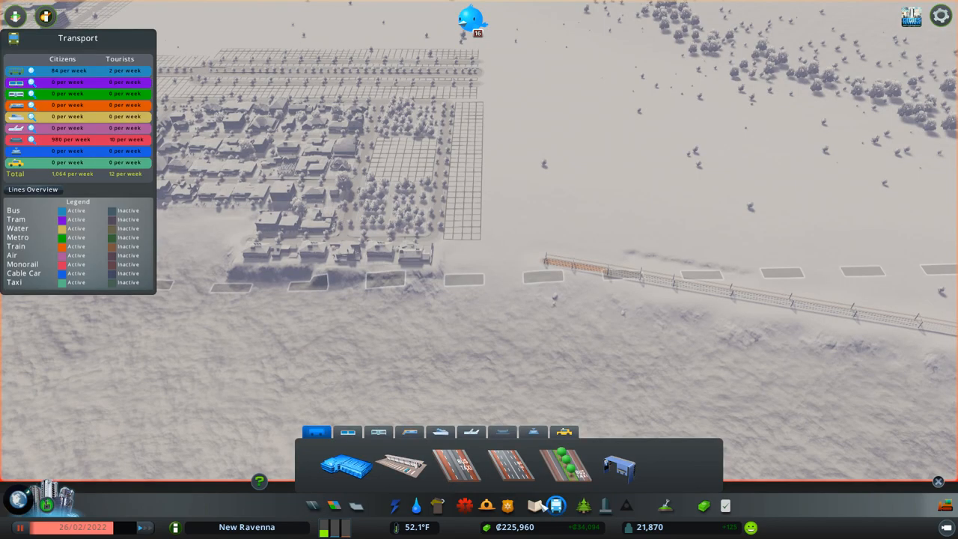
click(377, 431)
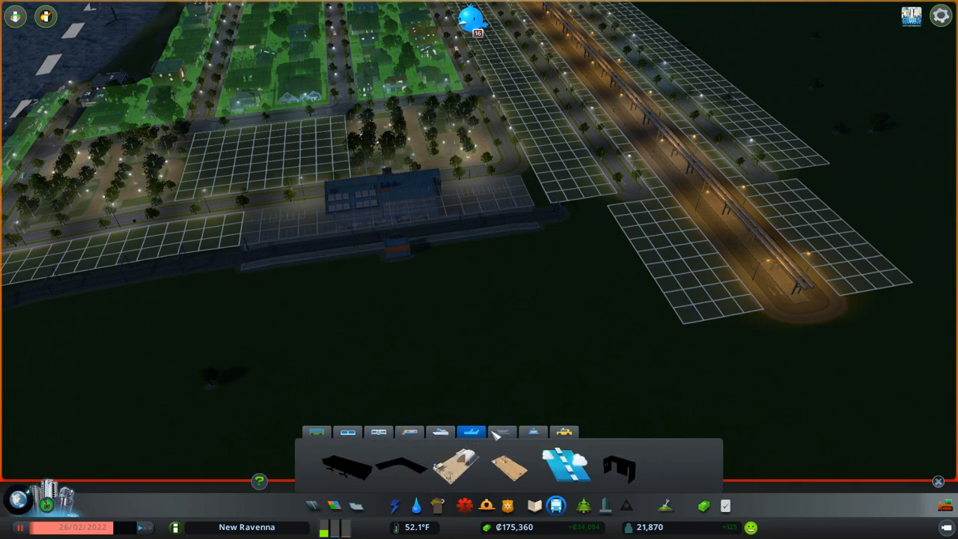
Lay train track from the station to the elevated transit line along the avenue.
click(410, 432)
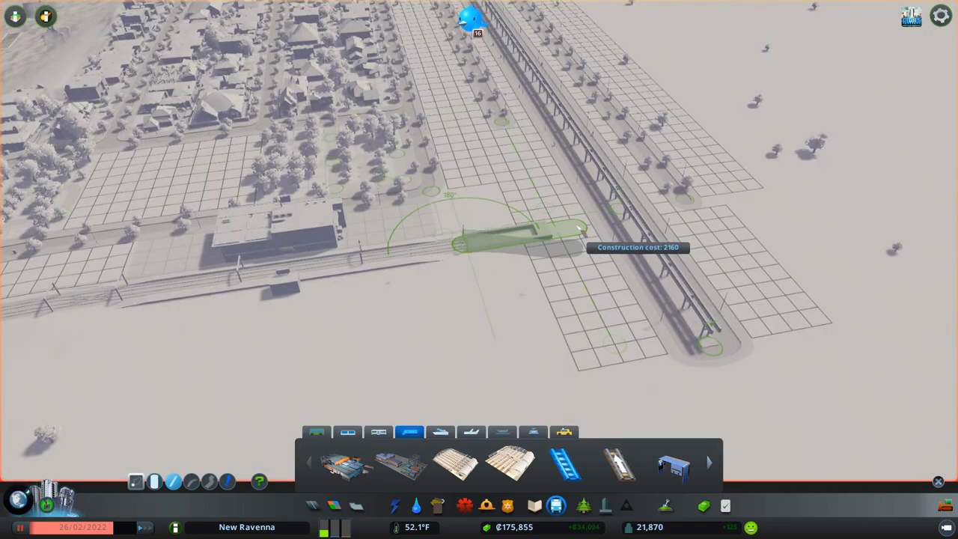
click(517, 239)
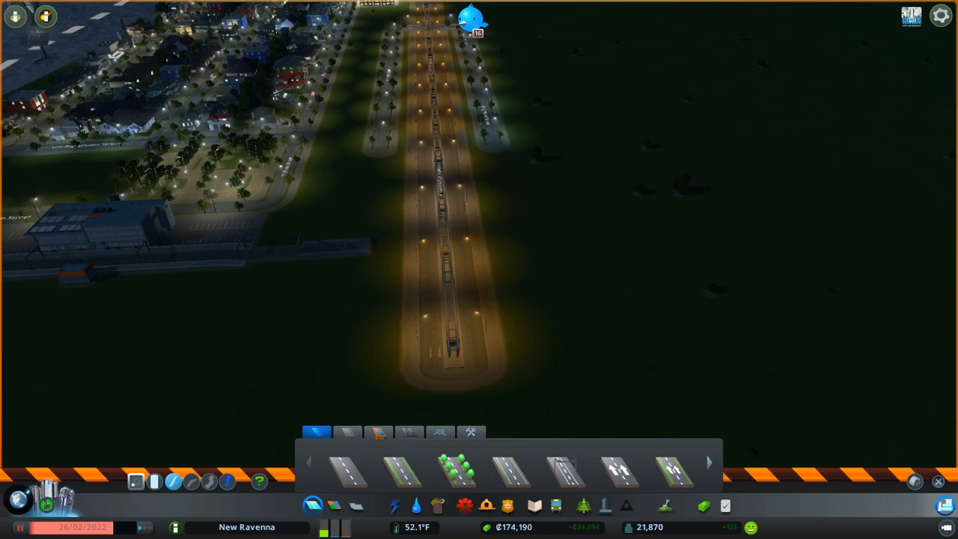
Draw a short road segment crossing the avenue beside the station.
click(555, 506)
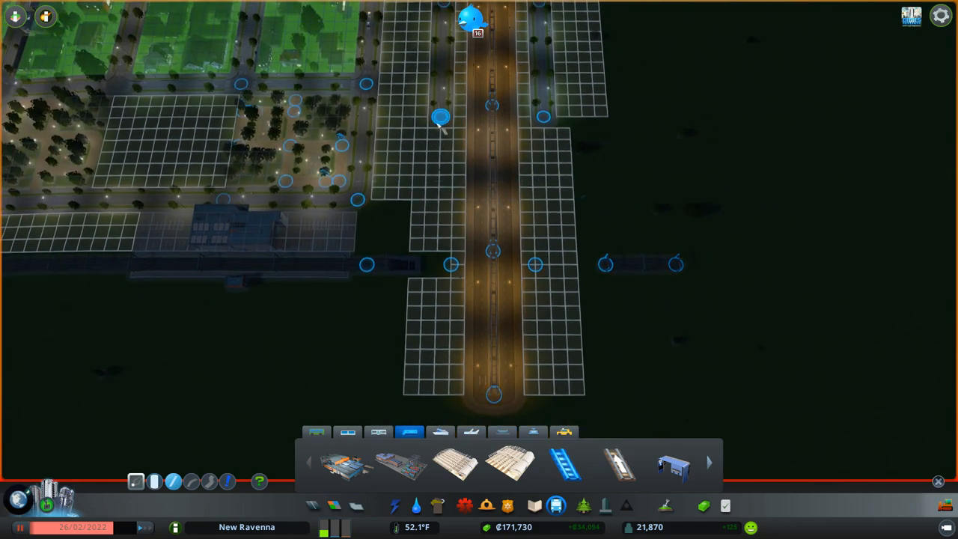
mouse_move(434, 146)
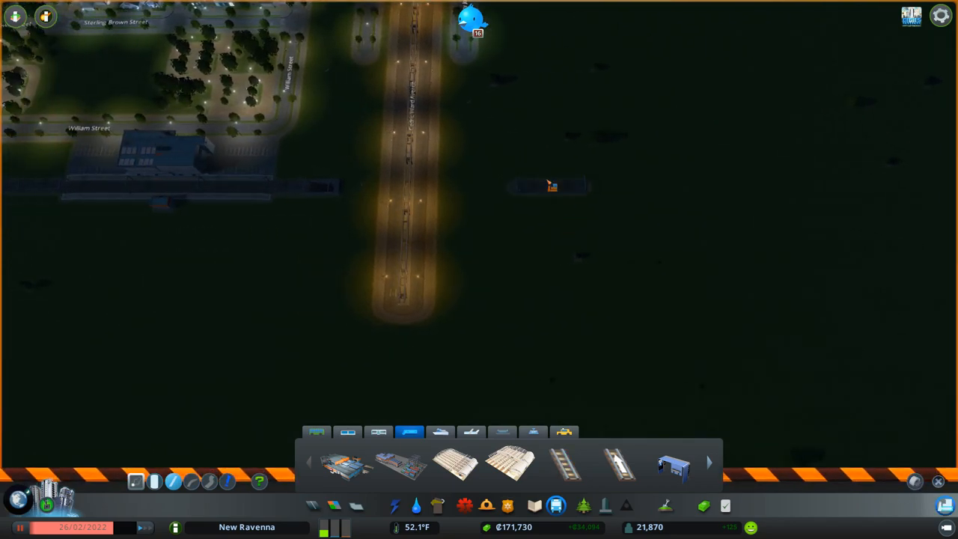
Draw a new road off the avenue's east side for the waterfront district.
click(564, 462)
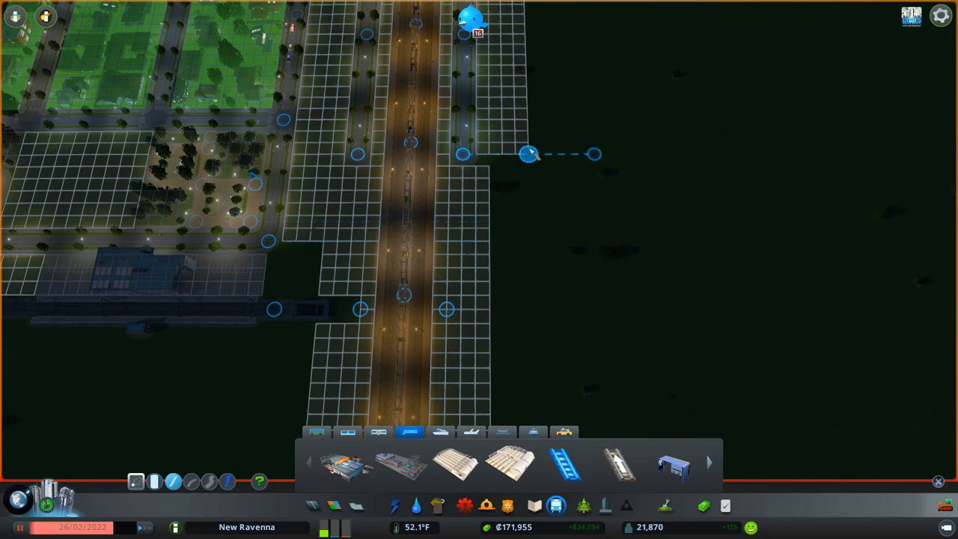
drag(530, 152, 539, 366)
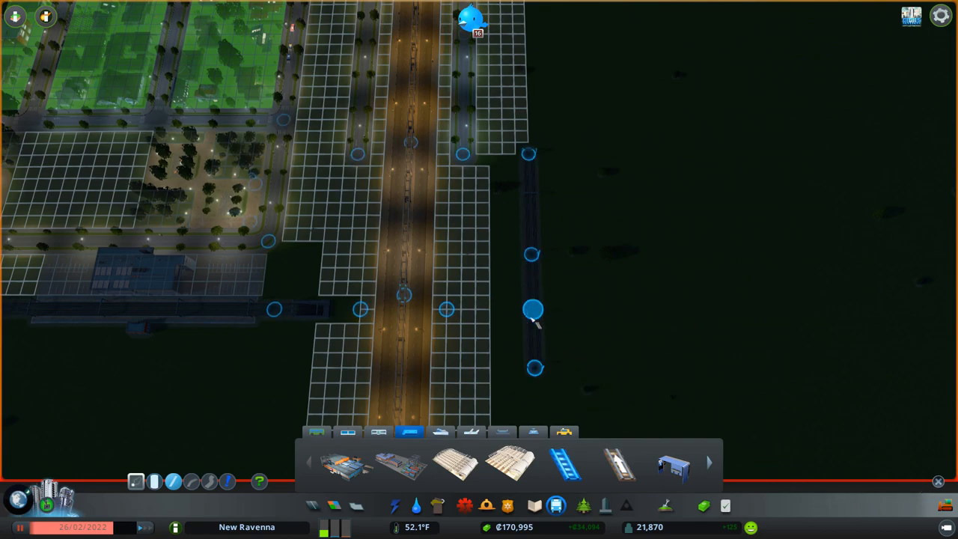
mouse_move(561, 317)
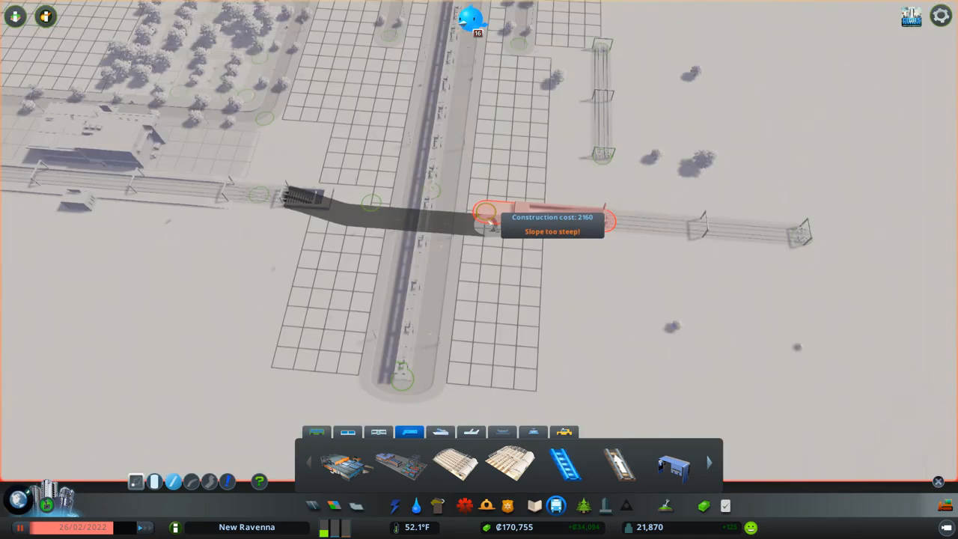
mouse_move(495, 226)
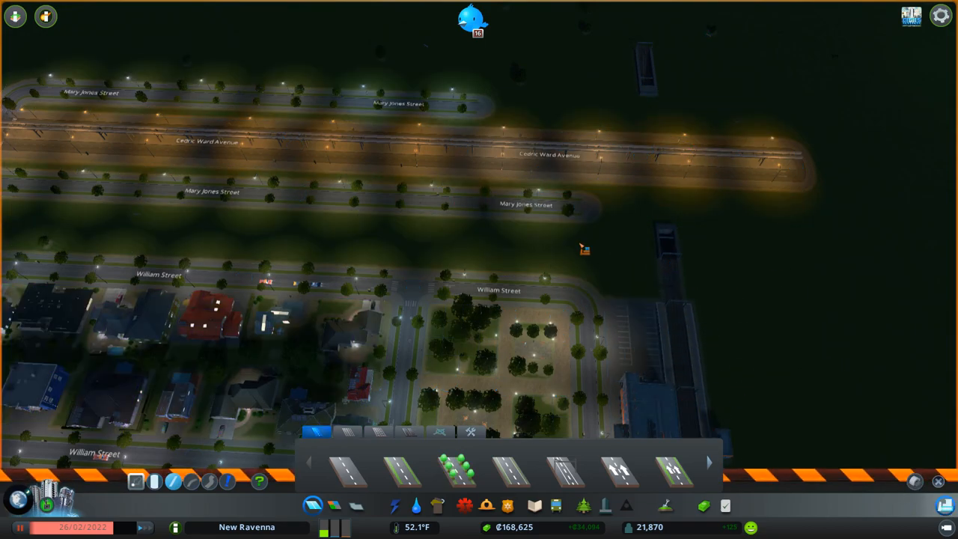
Place a road segment from the waterfront edge toward the pier.
click(458, 469)
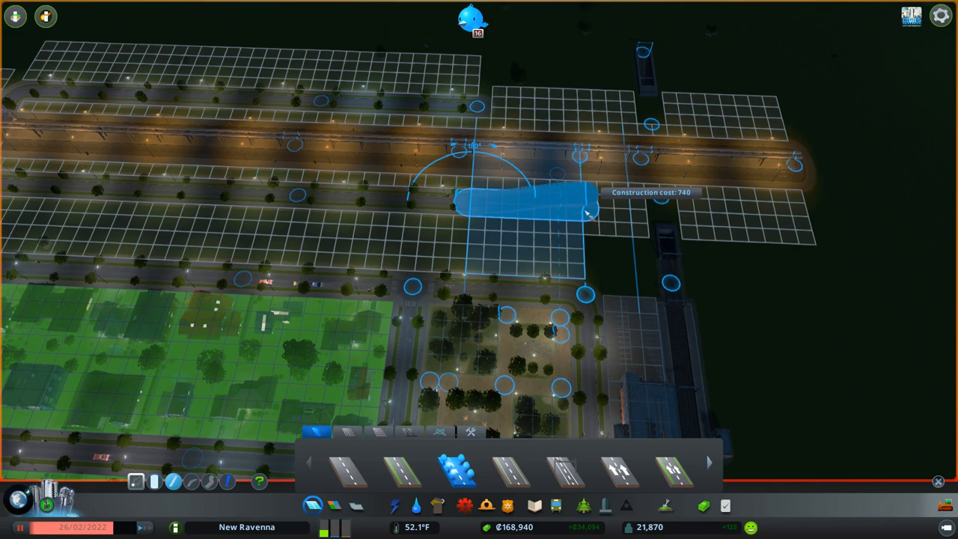
mouse_move(631, 217)
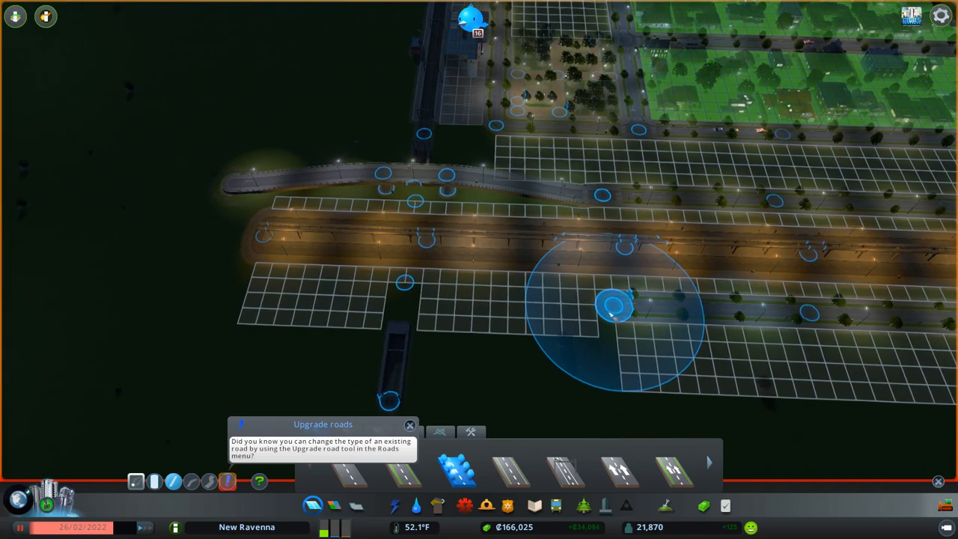
click(436, 300)
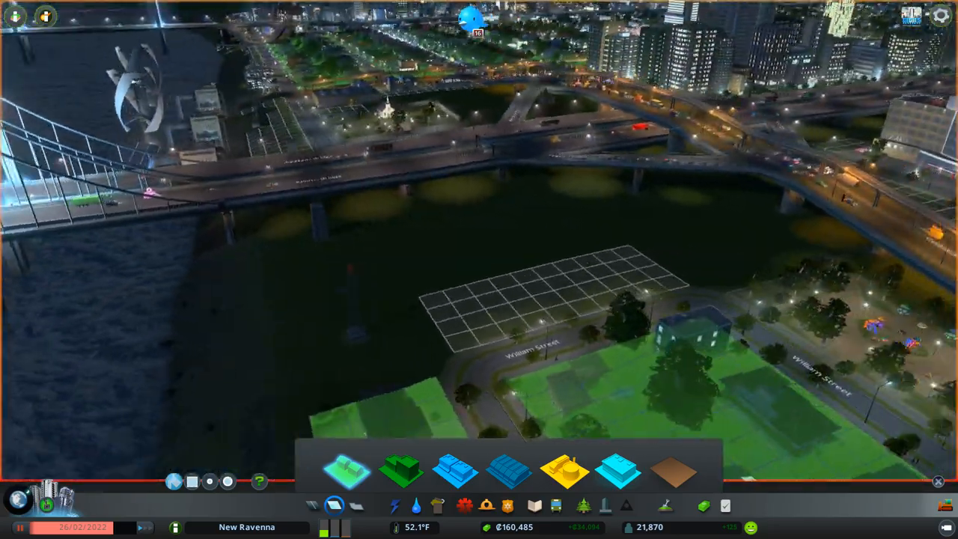
Zone the block by the river beside the highway and wind turbines.
click(334, 506)
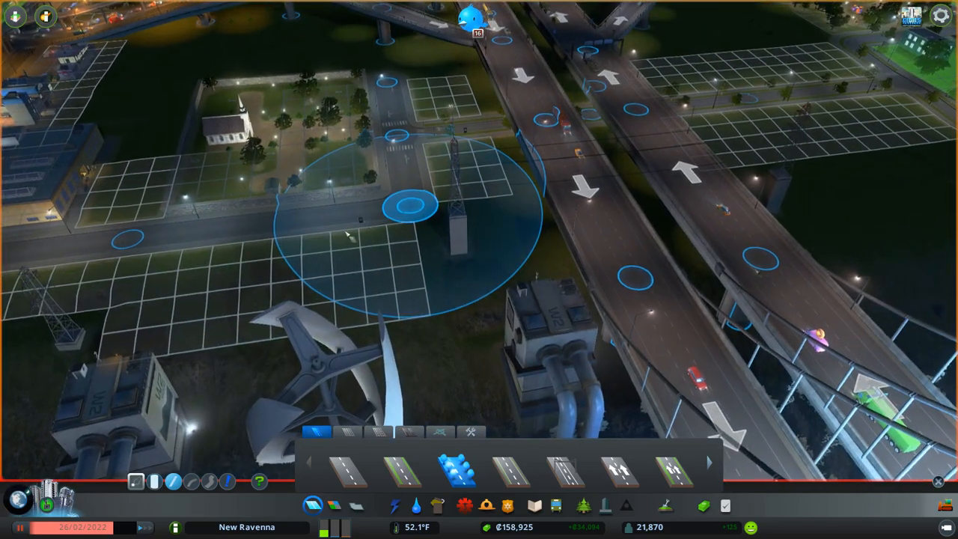
scroll(down, 3)
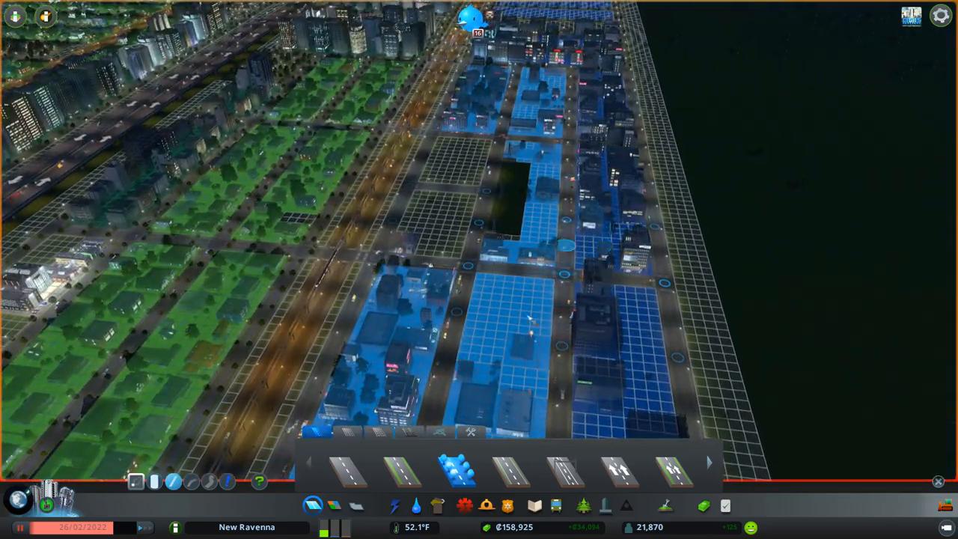
Check electricity availability (306 MW vs 388 MW), then zone the riverside strip of blocks.
click(395, 506)
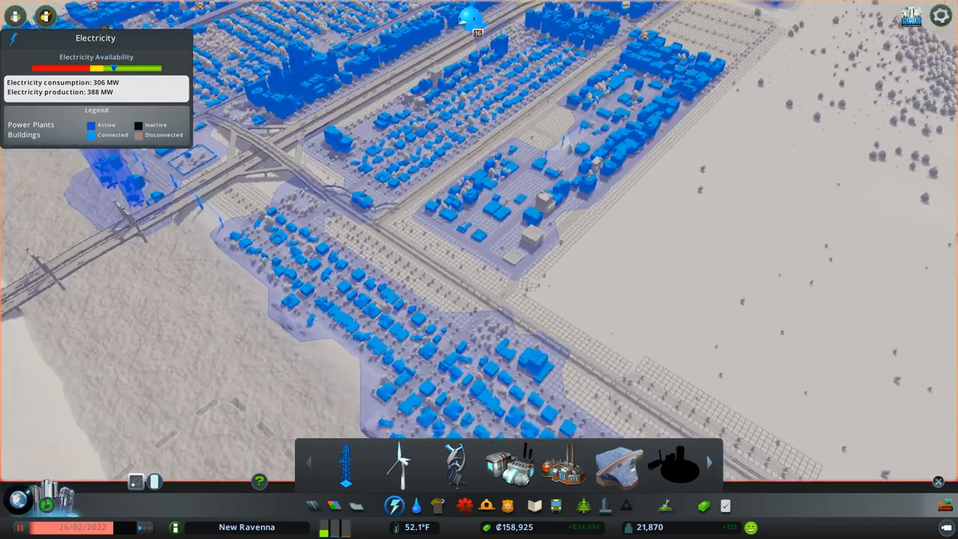
scroll(down, 3)
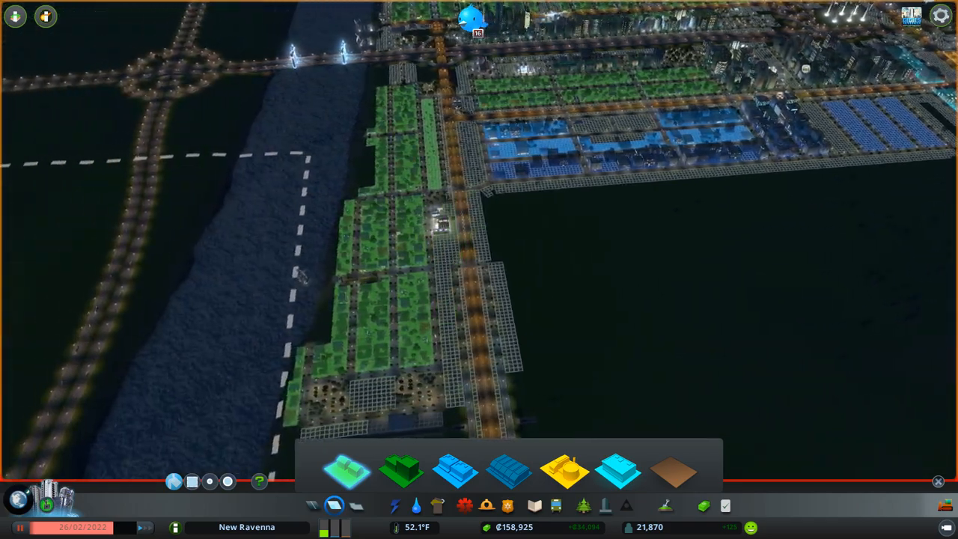
drag(299, 273, 523, 257)
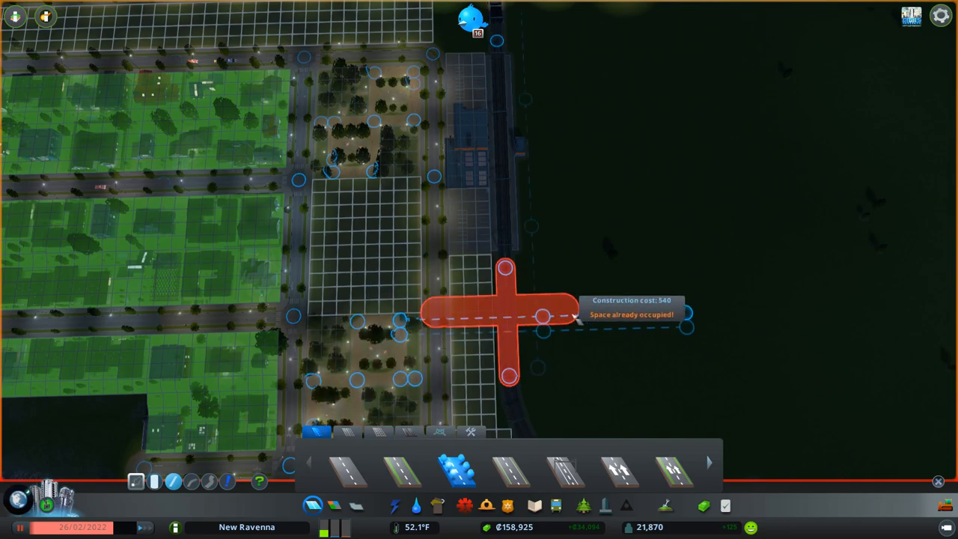
mouse_move(591, 308)
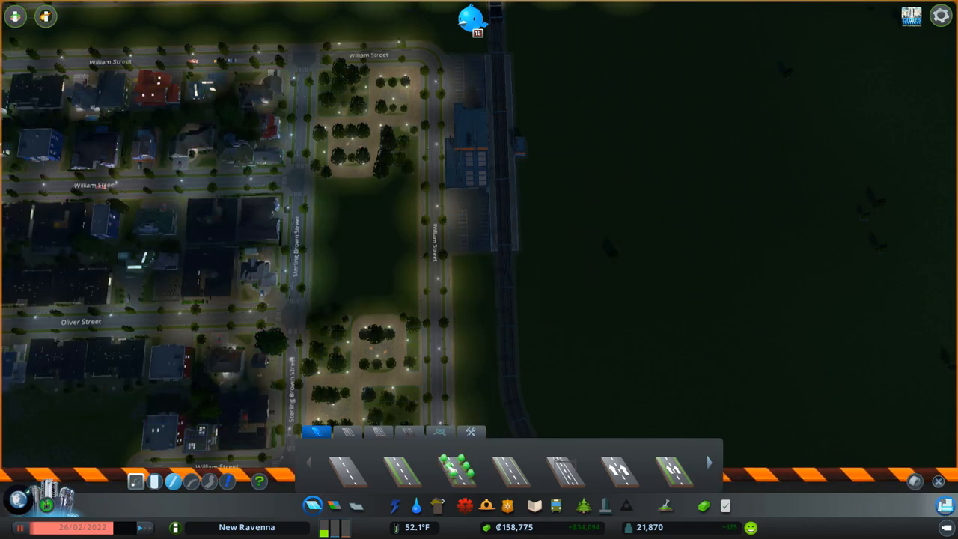
Start a new road beside the park near William Street and Oliver Street.
click(458, 470)
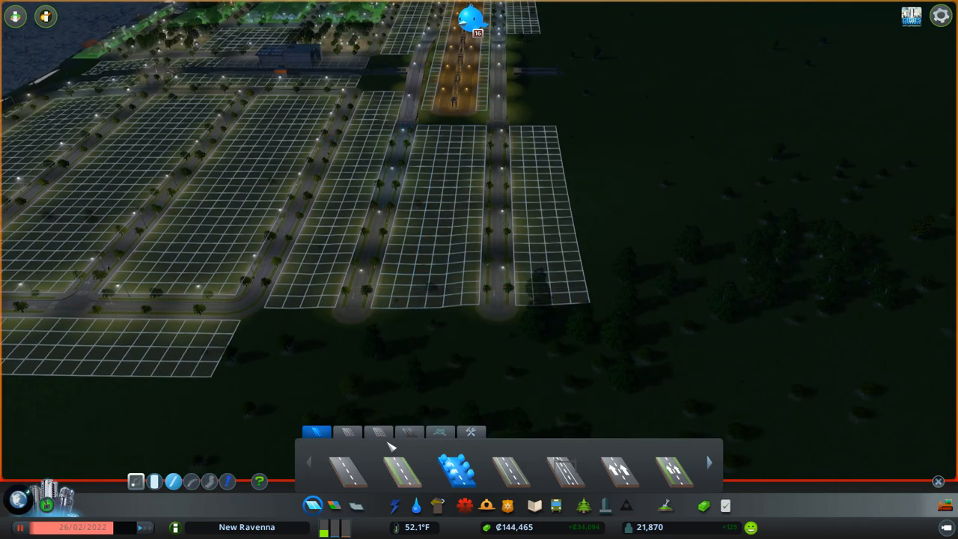
Build a road out over the water and along the zoned grid district's southern edge.
click(378, 432)
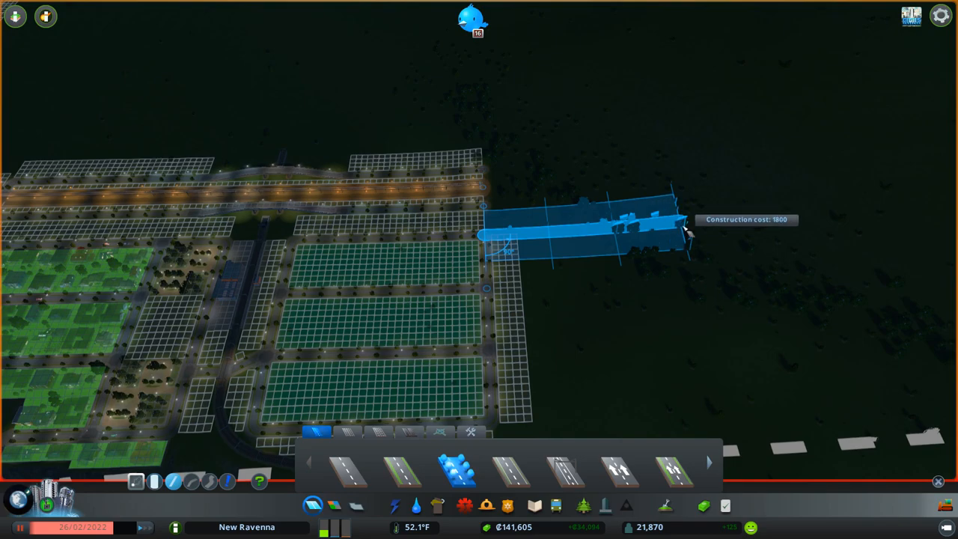
click(685, 228)
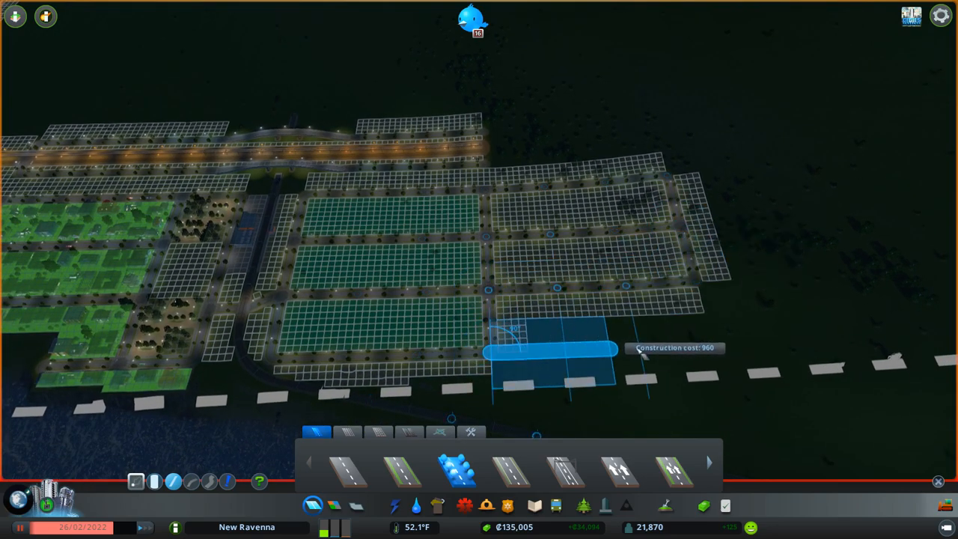
click(550, 351)
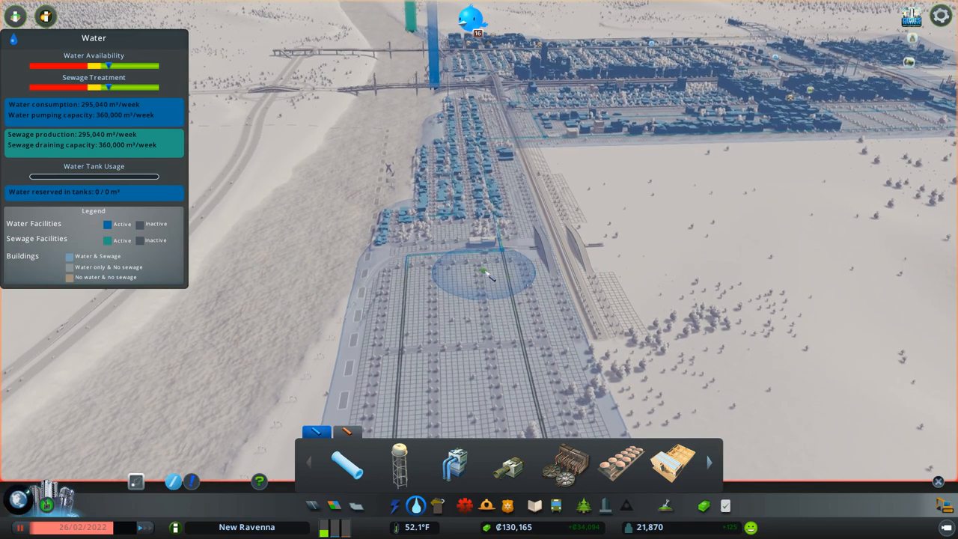
Place the water facility in the middle of the new district.
click(555, 506)
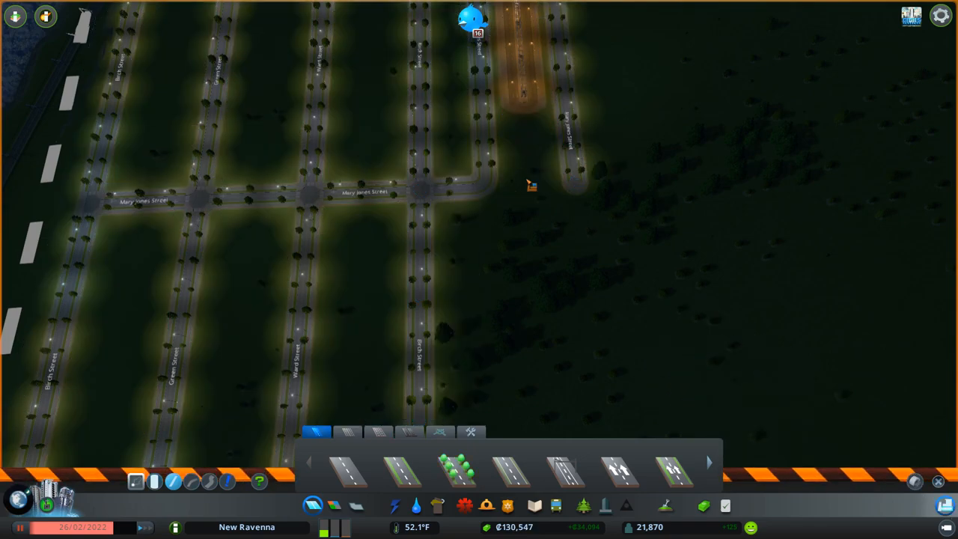
Draw a street from the grid's end to the eastern block, then choose a wider road type.
click(456, 470)
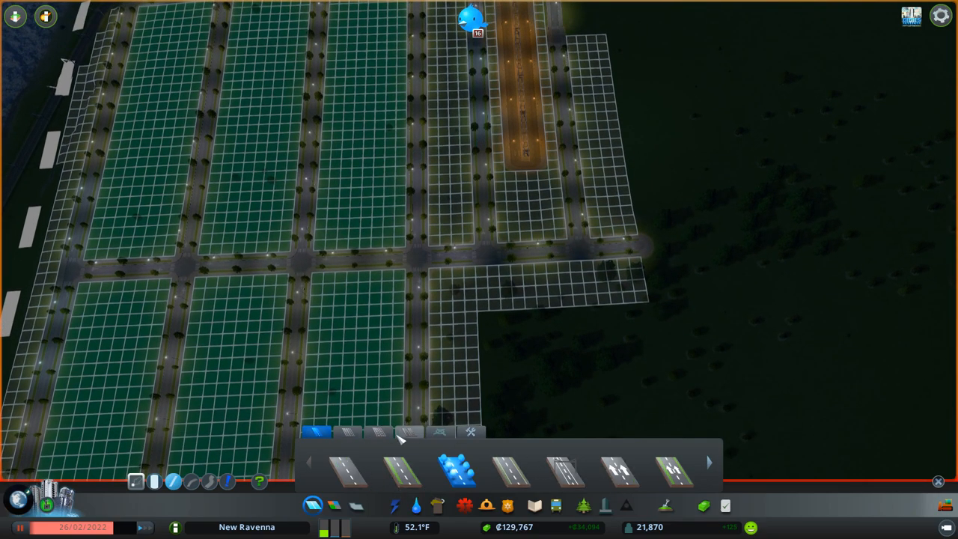
click(347, 430)
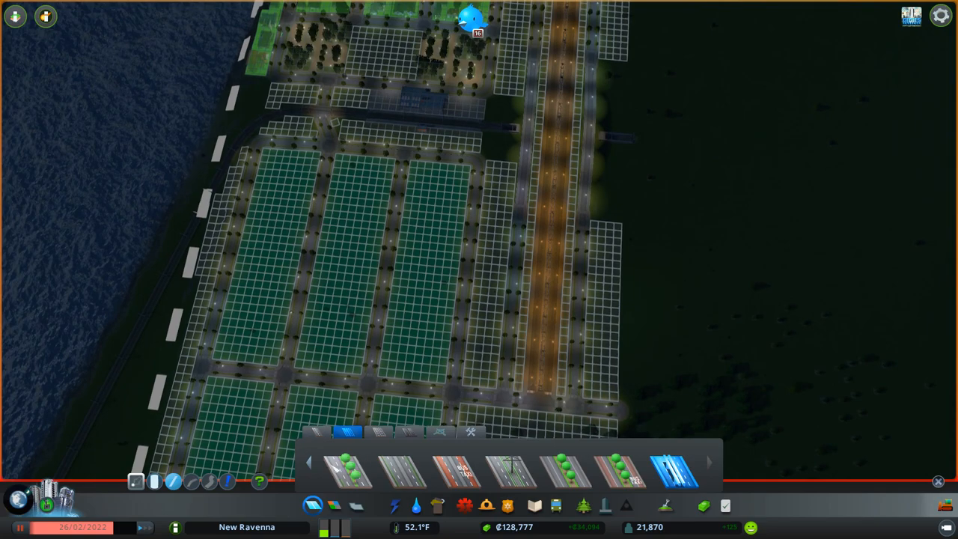
click(557, 506)
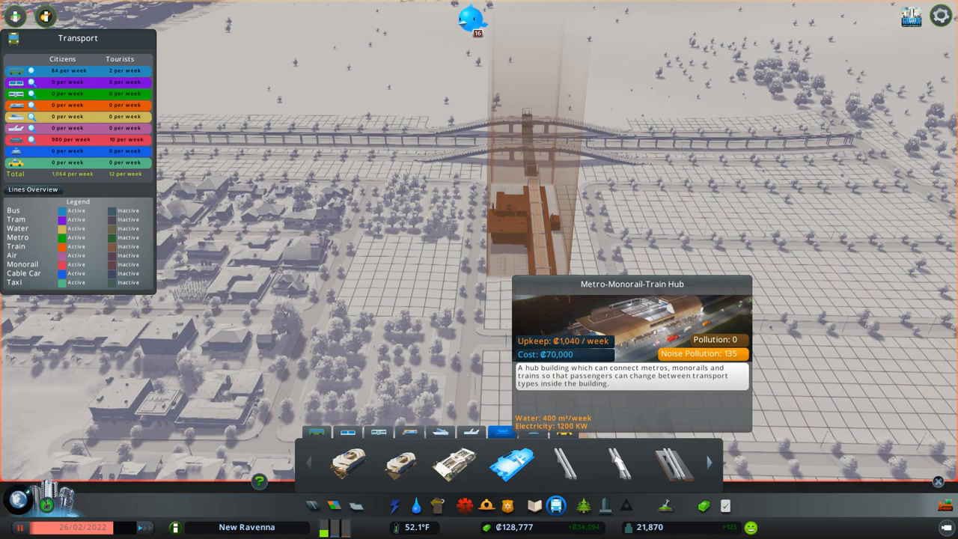
mouse_move(538, 240)
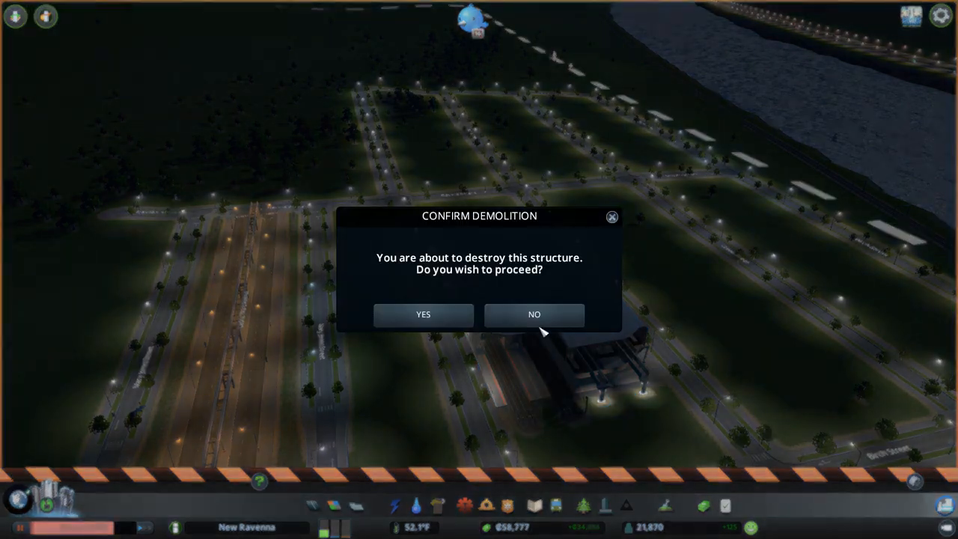
Answer No in the Confirm Demolition dialog so the structure stays standing.
click(422, 314)
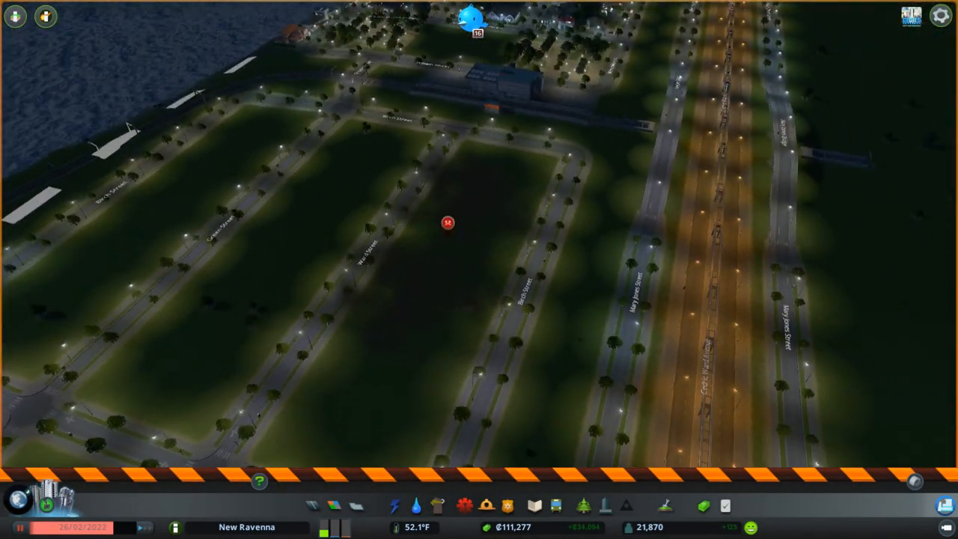
scroll(down, 3)
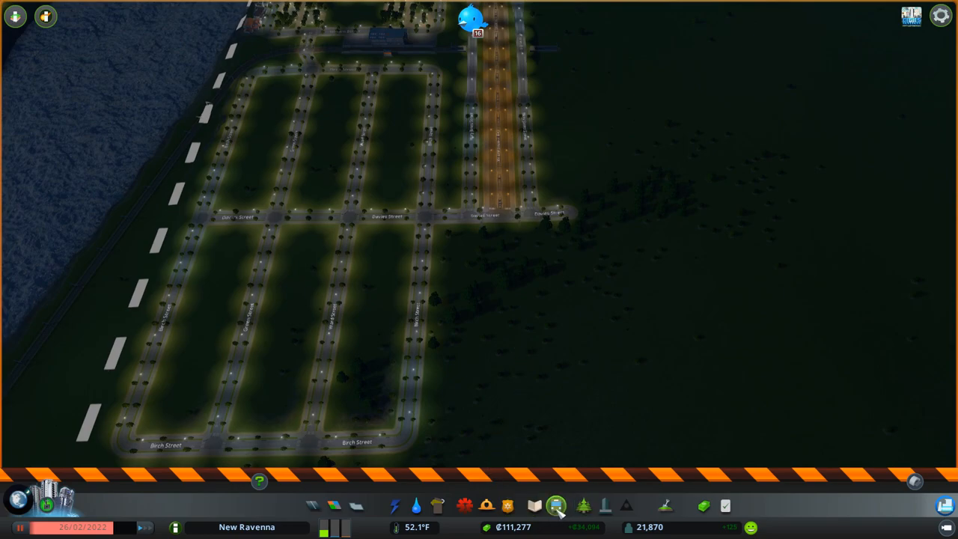
Bring up the public transport overview with train options and clear part of the avenue.
click(555, 506)
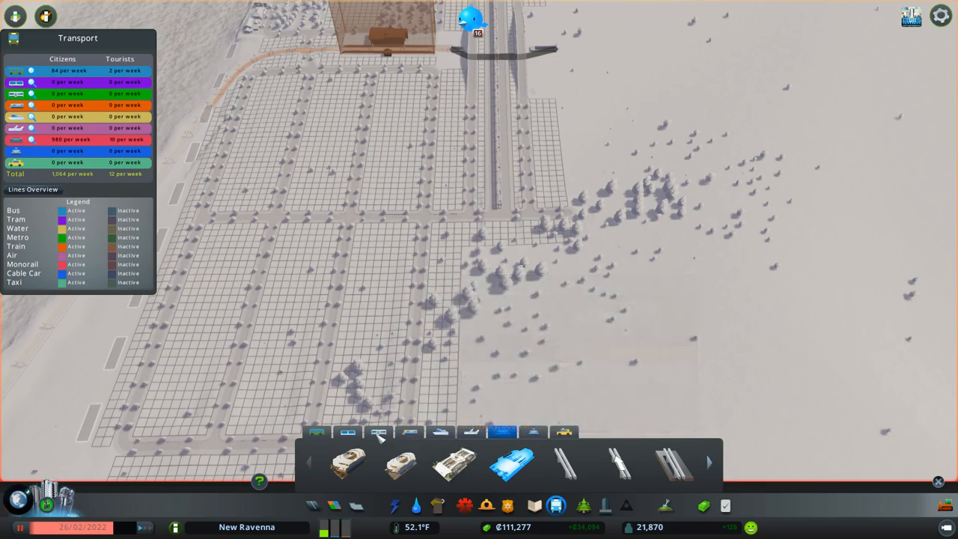
click(347, 432)
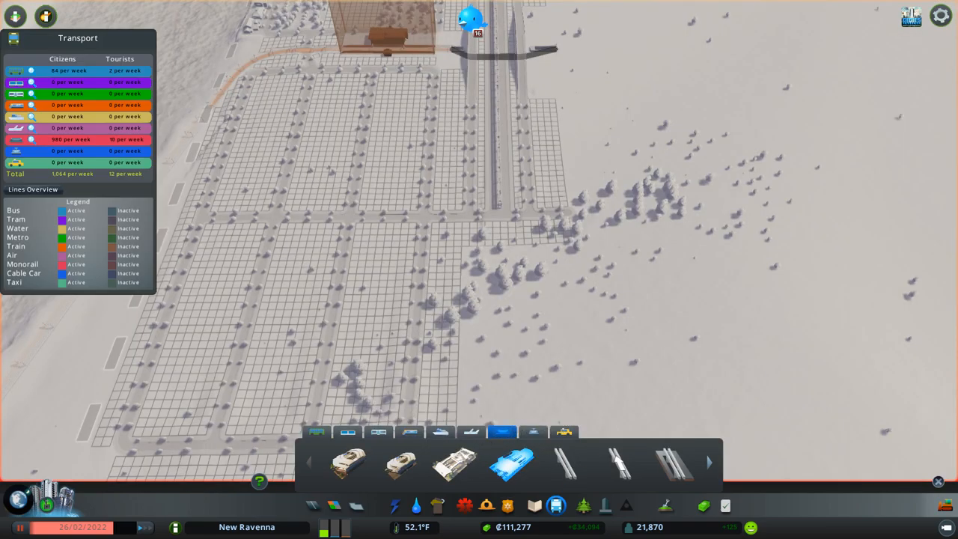
mouse_move(512, 462)
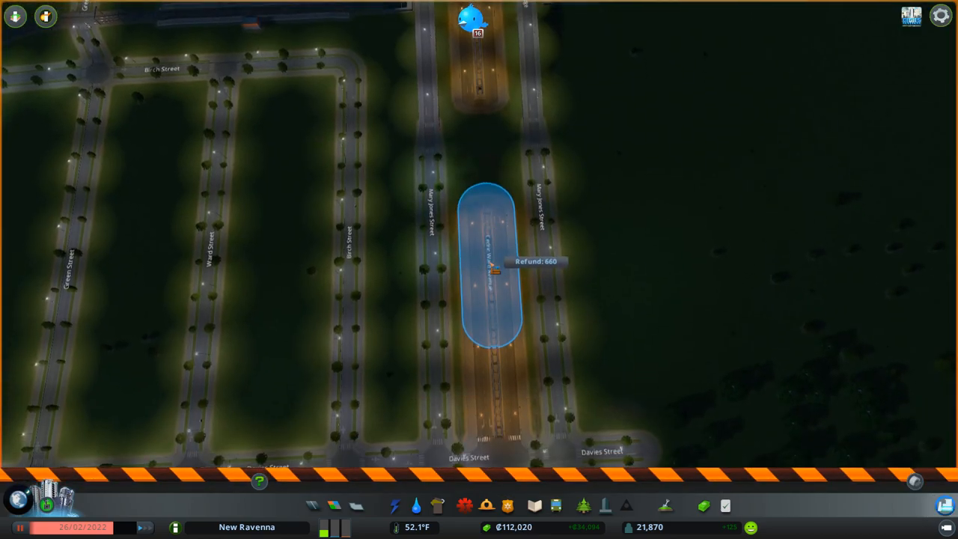
click(491, 270)
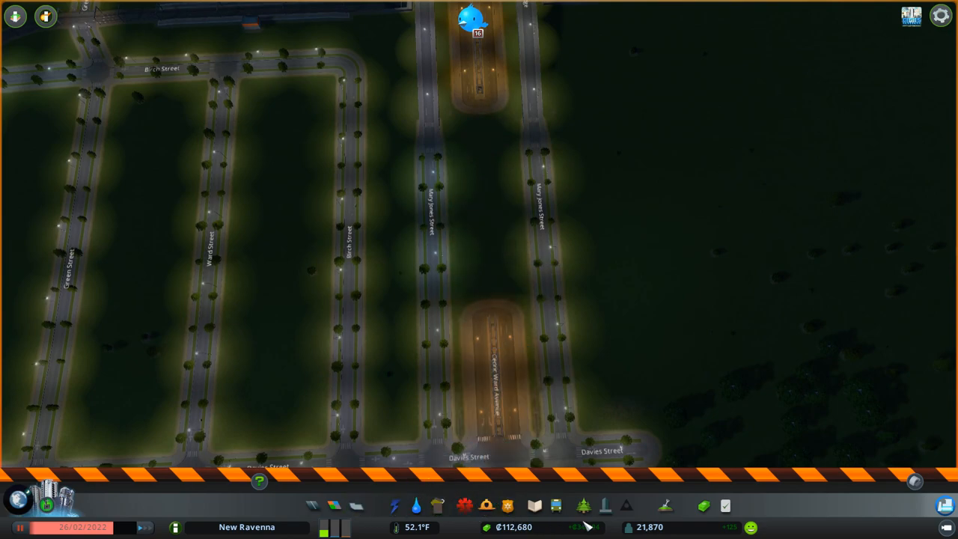
click(555, 506)
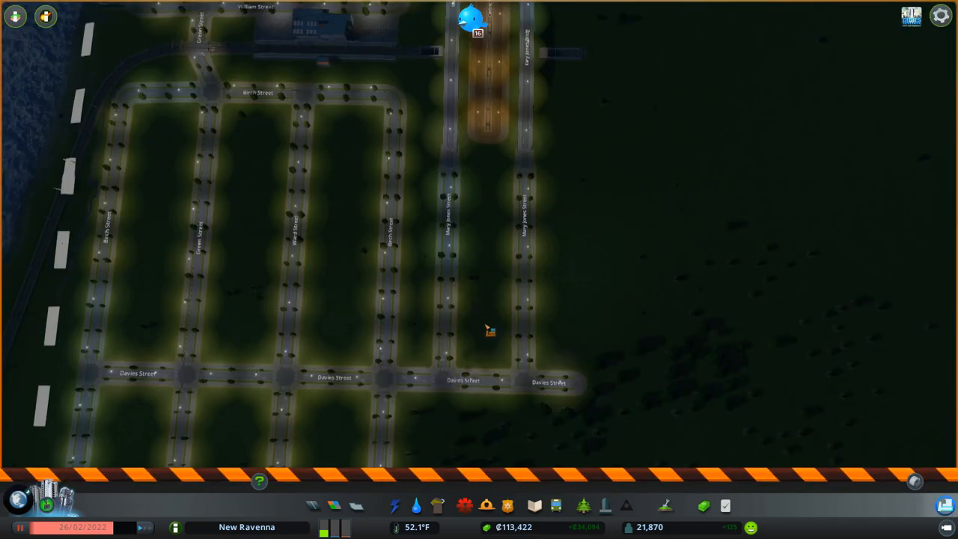
click(555, 506)
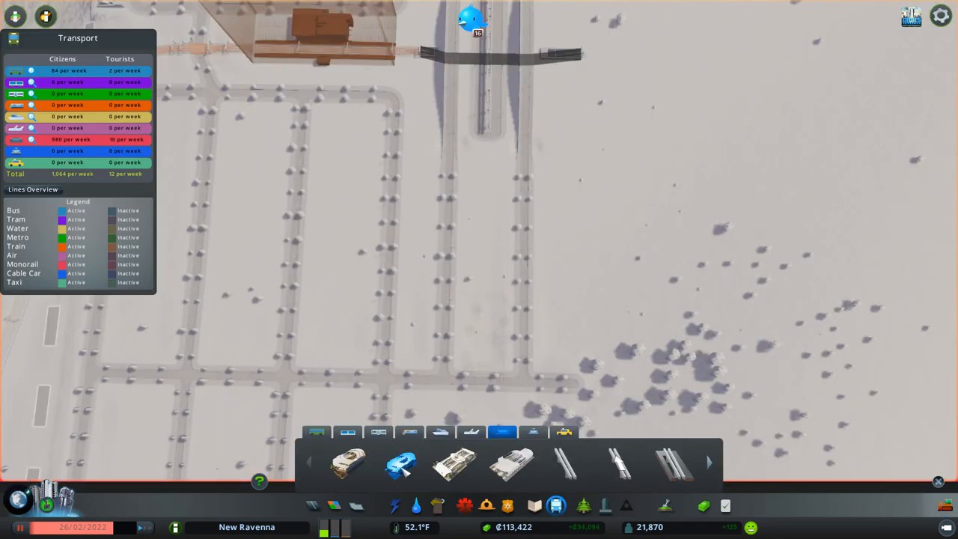
mouse_move(482, 332)
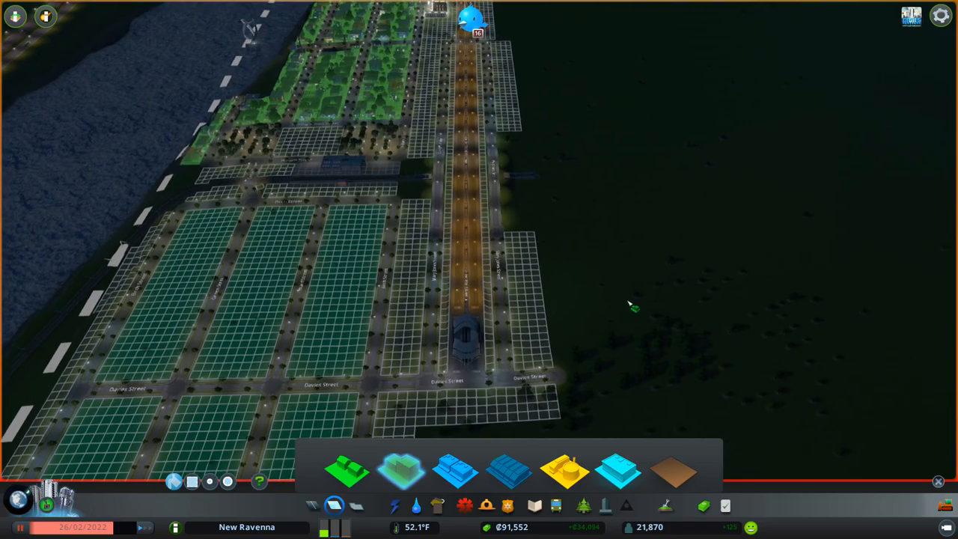
Show the zoning grid over the new street blocks beside the rail line.
click(553, 506)
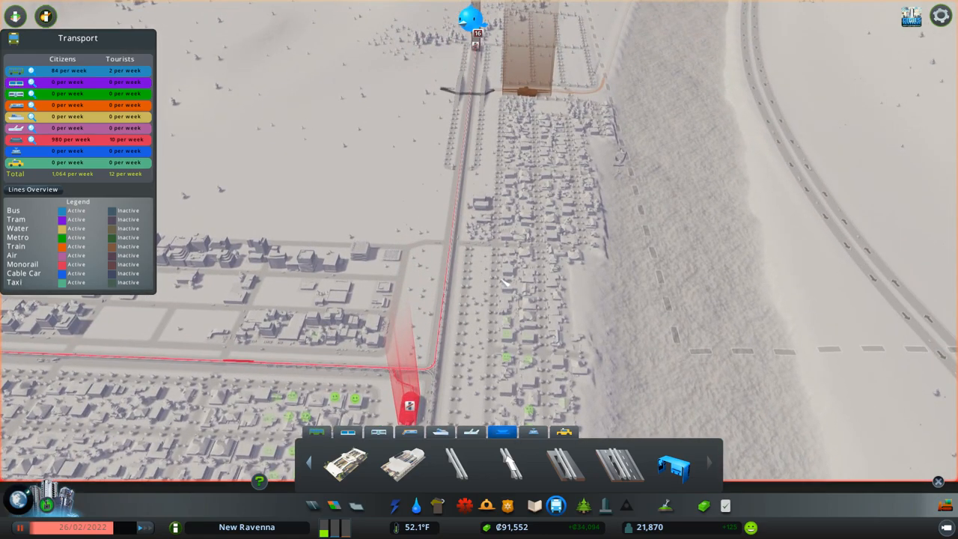
mouse_move(531, 93)
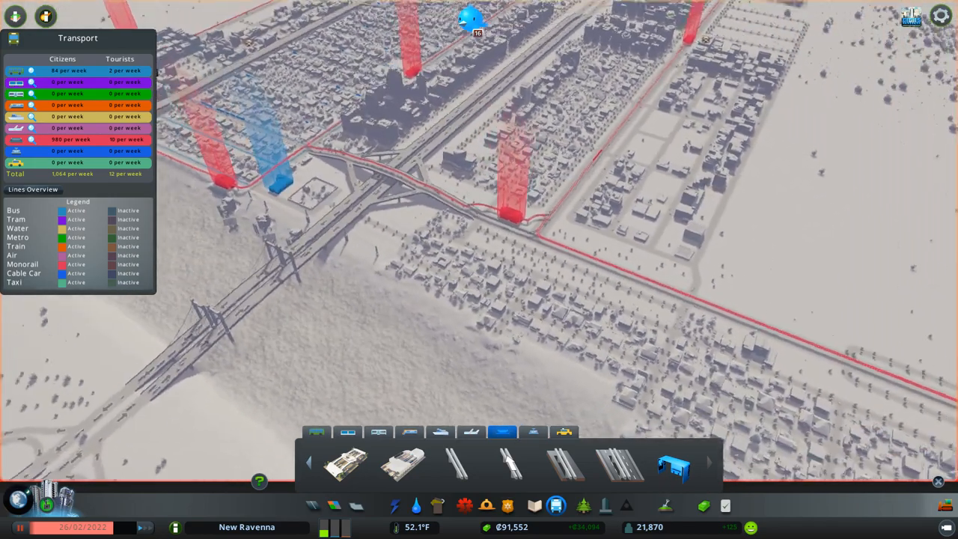
scroll(down, 3)
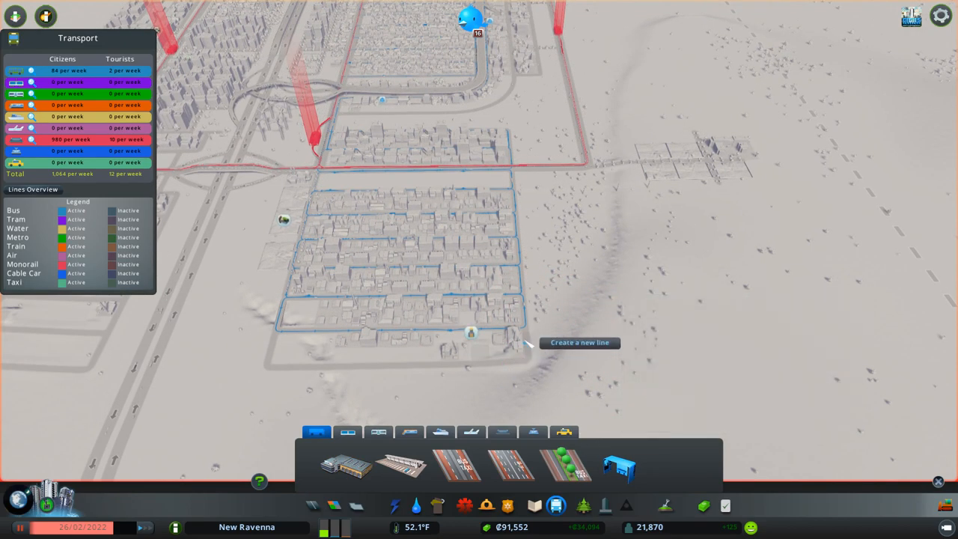
mouse_move(618, 465)
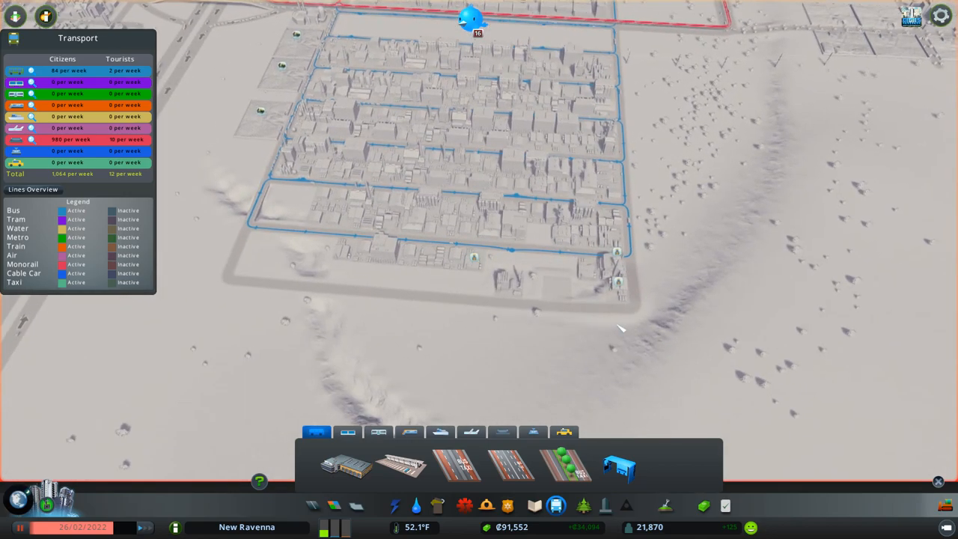
mouse_move(593, 311)
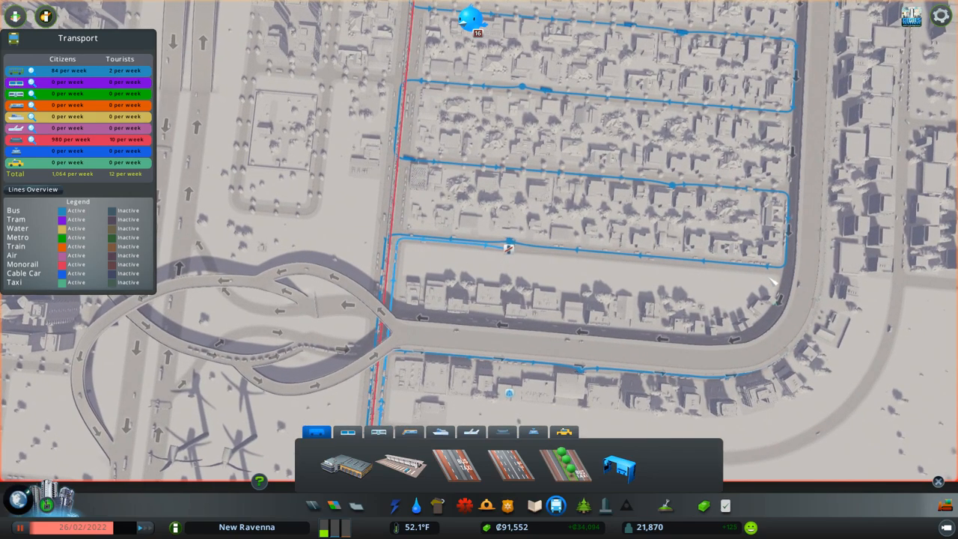
mouse_move(796, 279)
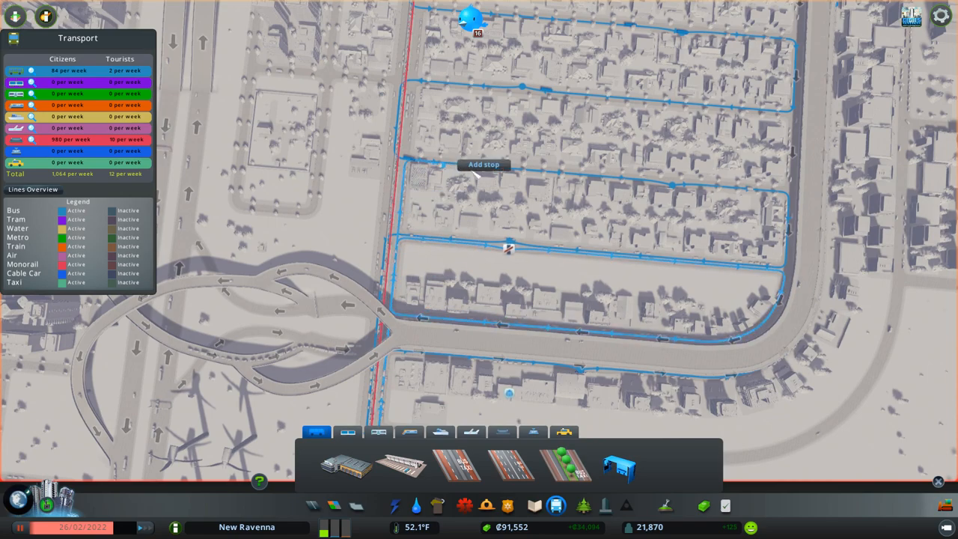
mouse_move(646, 183)
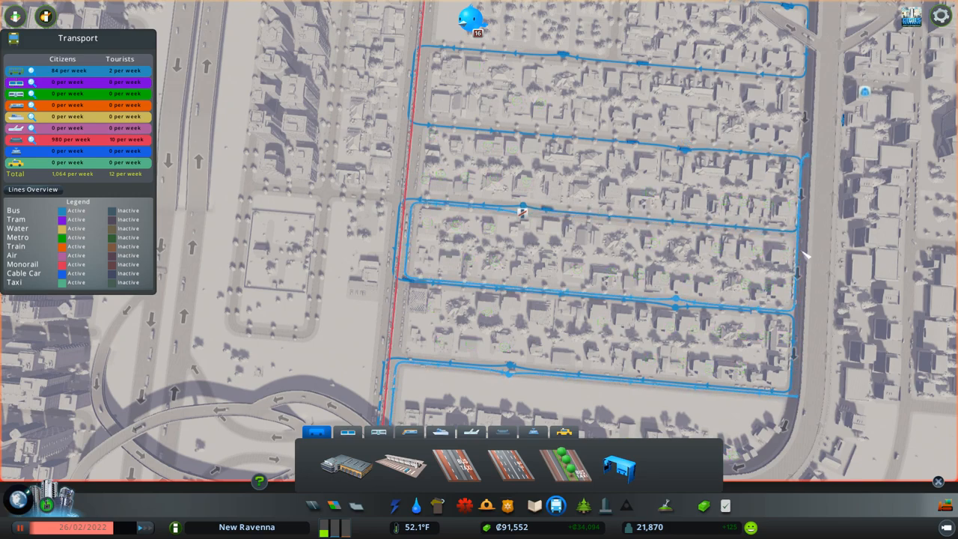
mouse_move(688, 255)
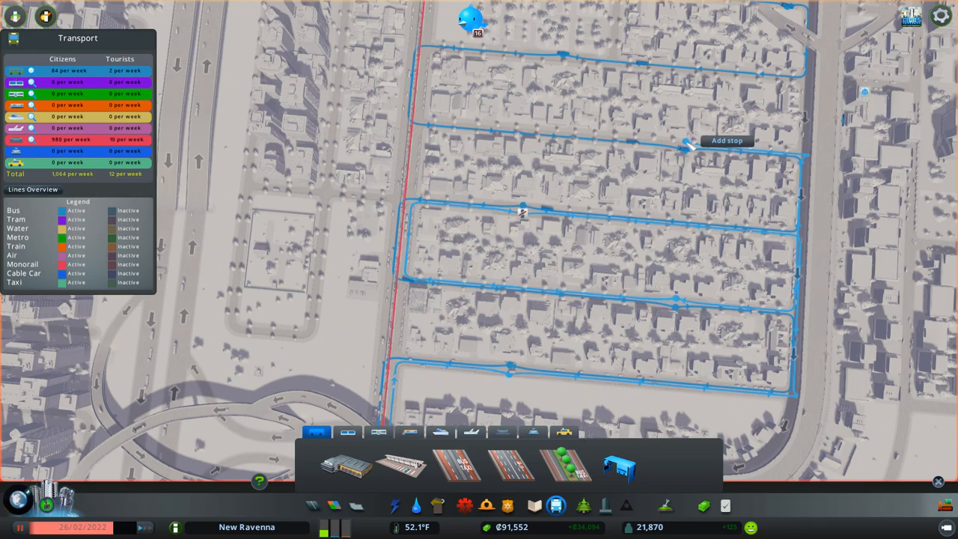
mouse_move(688, 138)
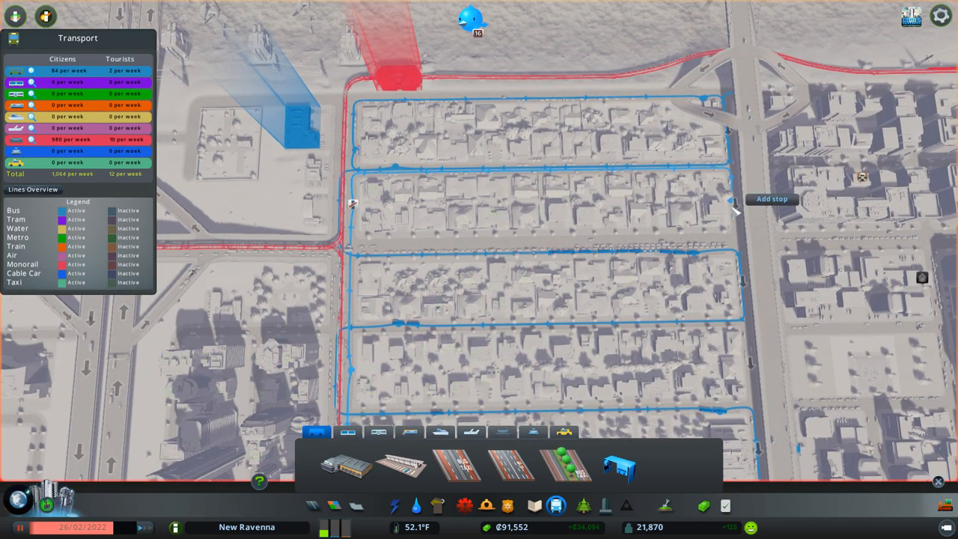
mouse_move(745, 302)
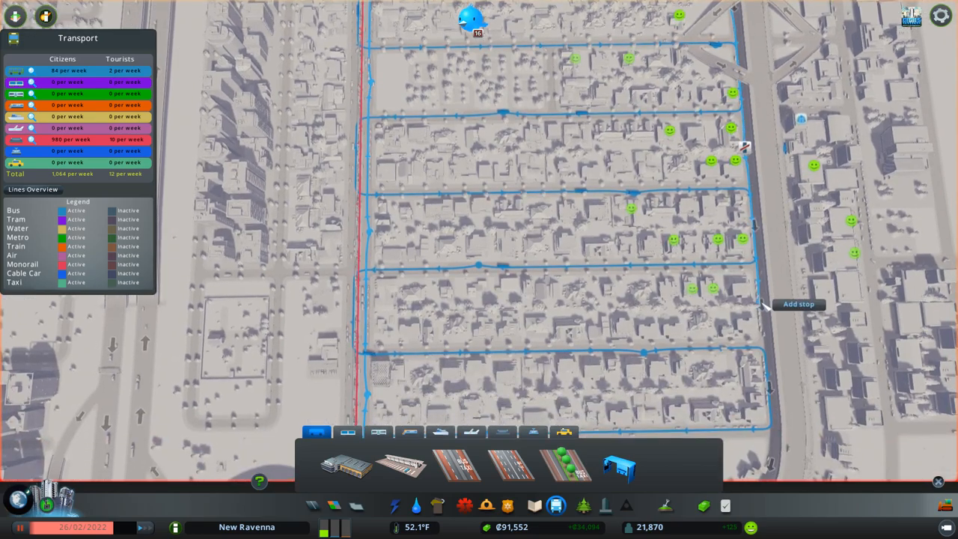
Zoom over the residential blocks while laying out the looping bus route.
scroll(down, 3)
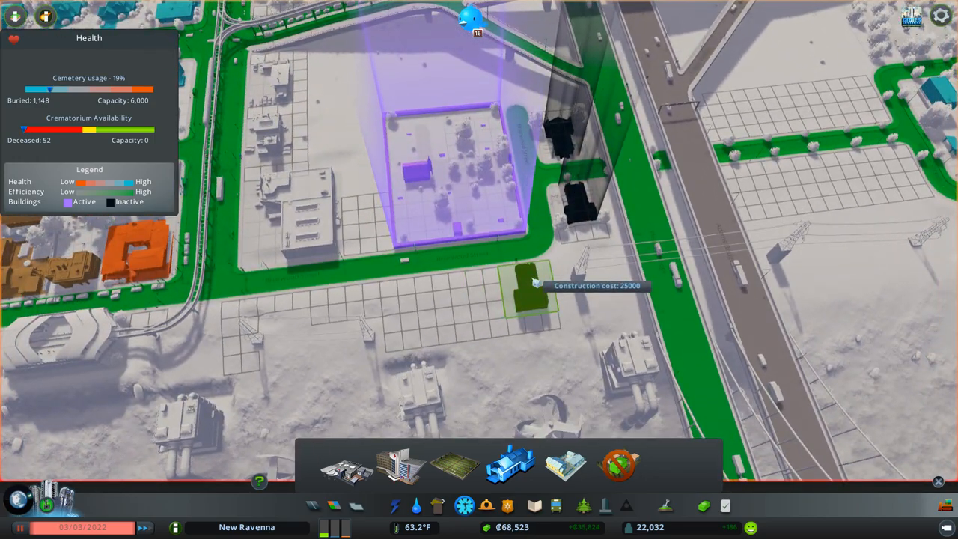
Place the deathcare building beside the existing cemetery.
click(526, 287)
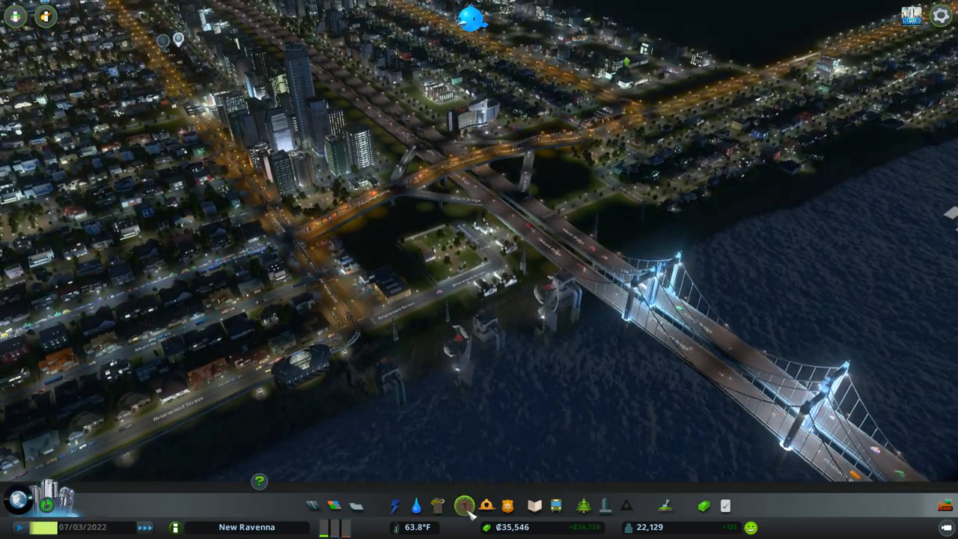
click(466, 505)
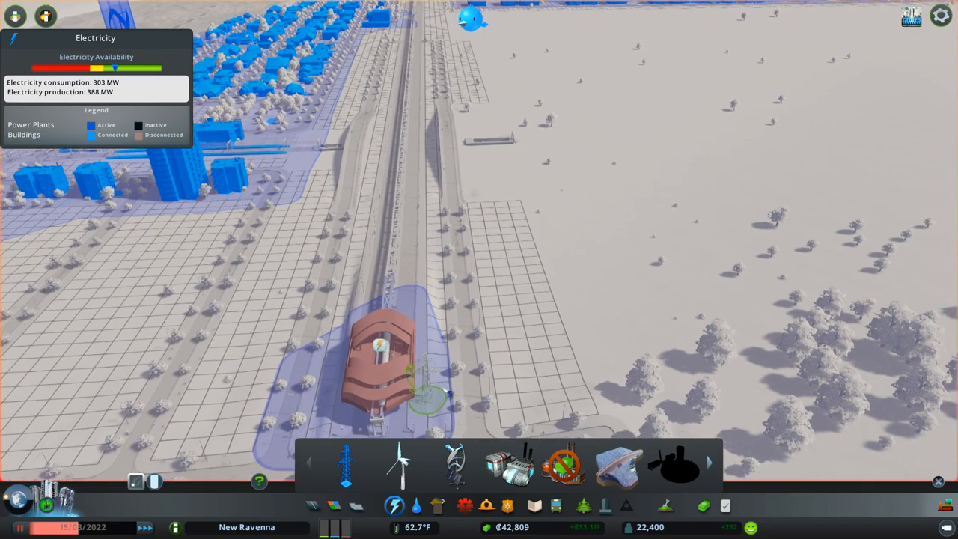
Build the power plant beside the railway at the edge of town.
click(138, 482)
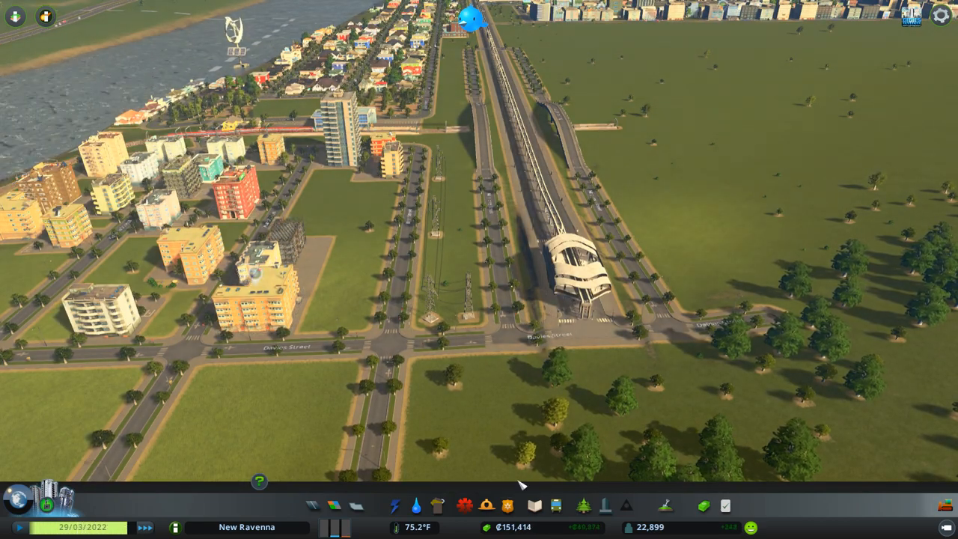
Start a train line at the new station from the public transport overview.
click(556, 505)
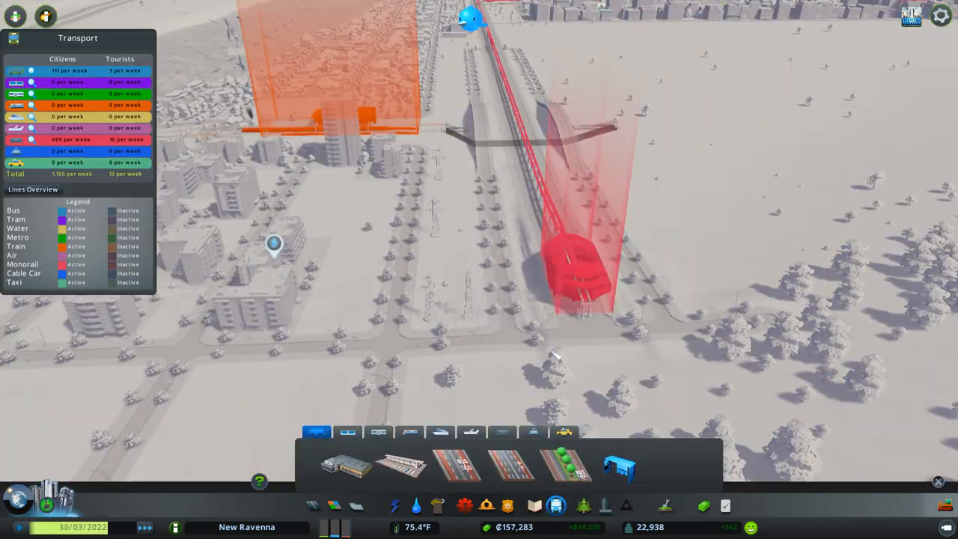
click(471, 431)
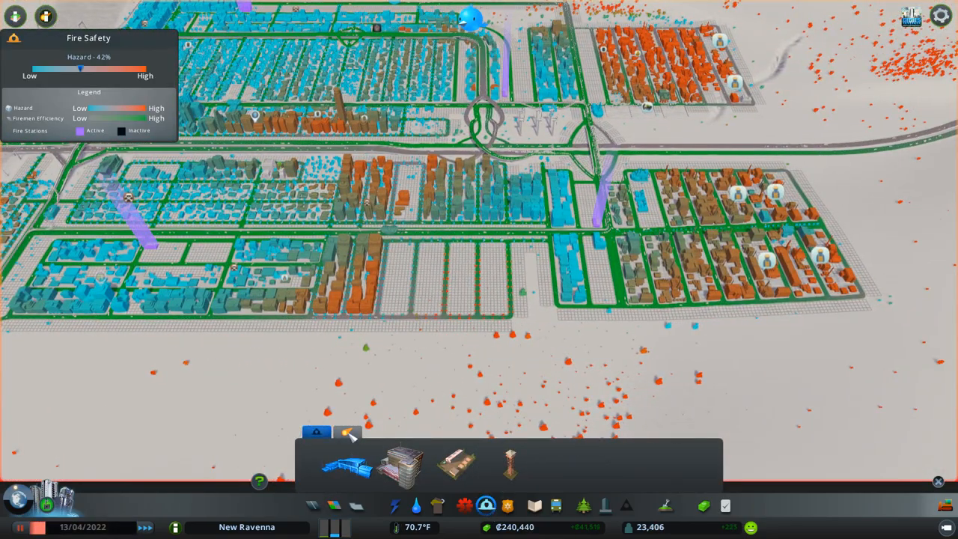
Place a fire station among the houses and a radio mast to the south.
click(347, 433)
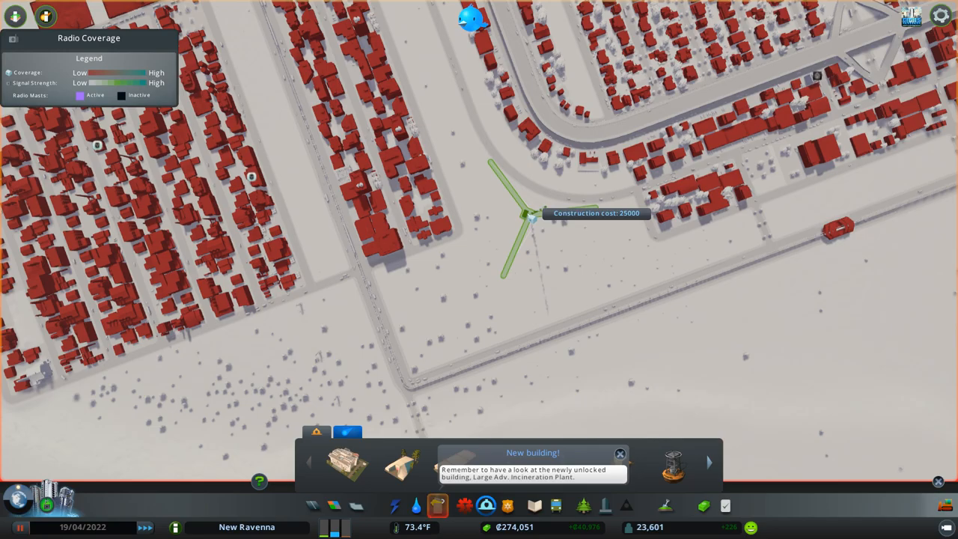
click(531, 217)
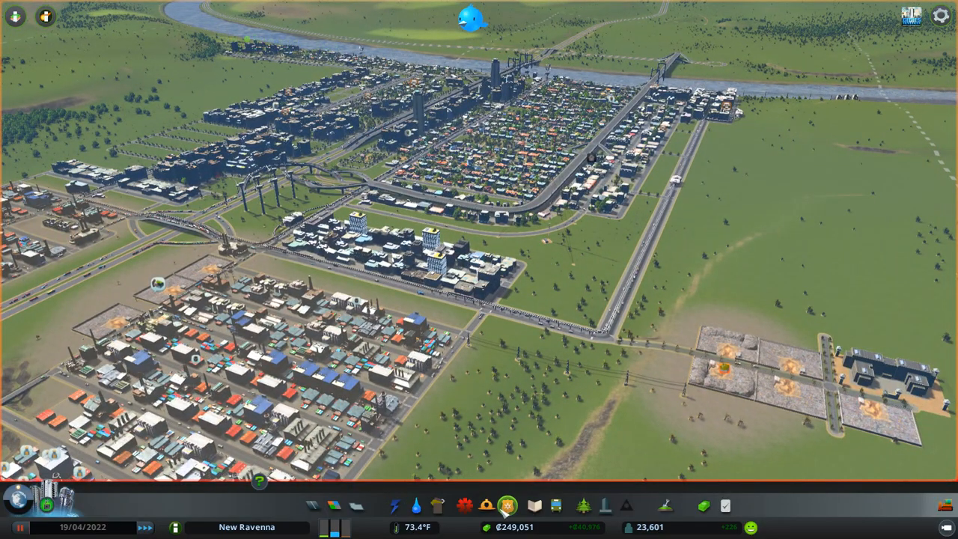
click(485, 505)
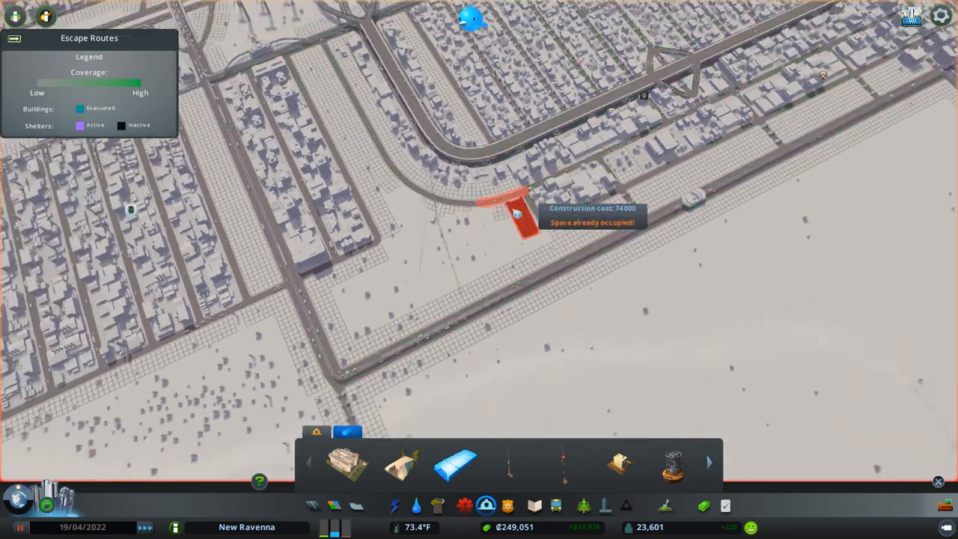
scroll(down, 3)
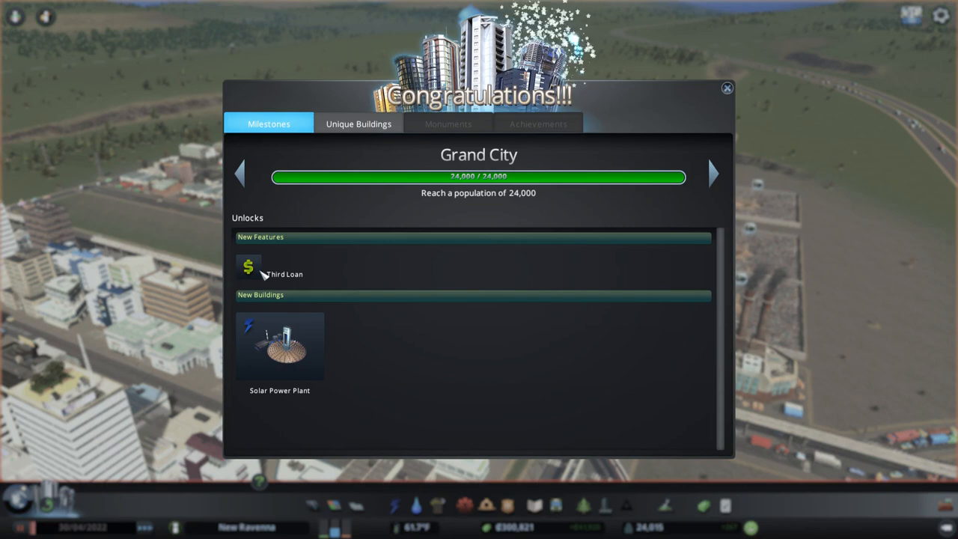
mouse_move(302, 380)
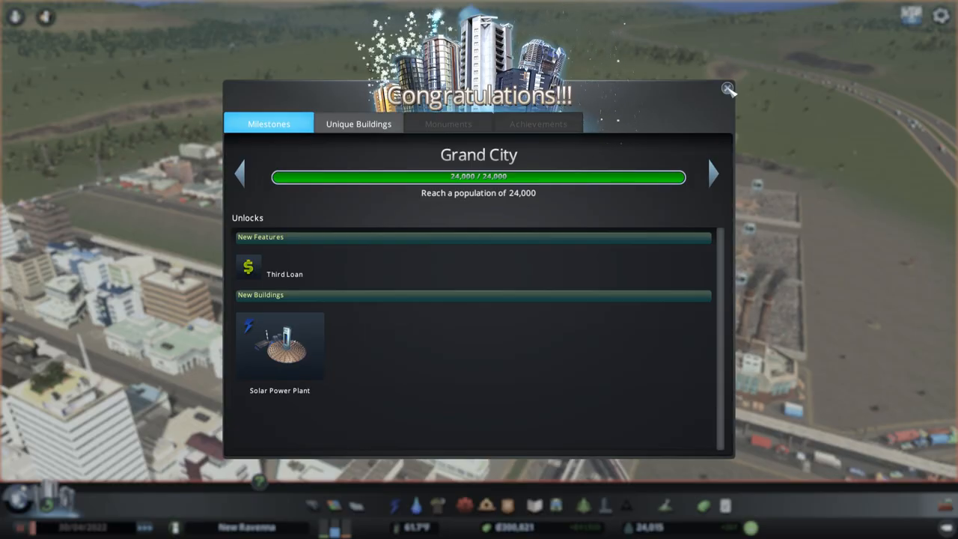
Close the Grand City milestone window announcing the Third Loan and Solar Power Plant.
click(725, 87)
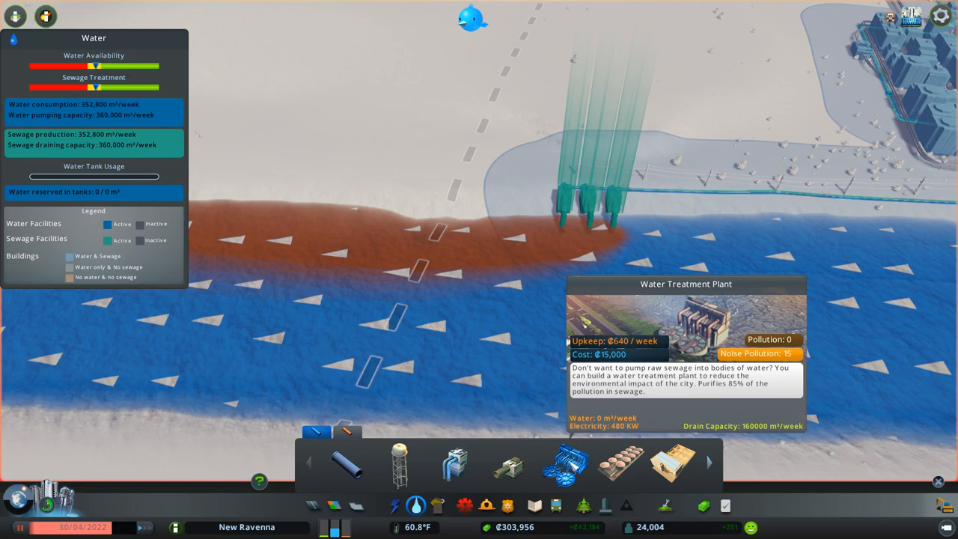
mouse_move(509, 464)
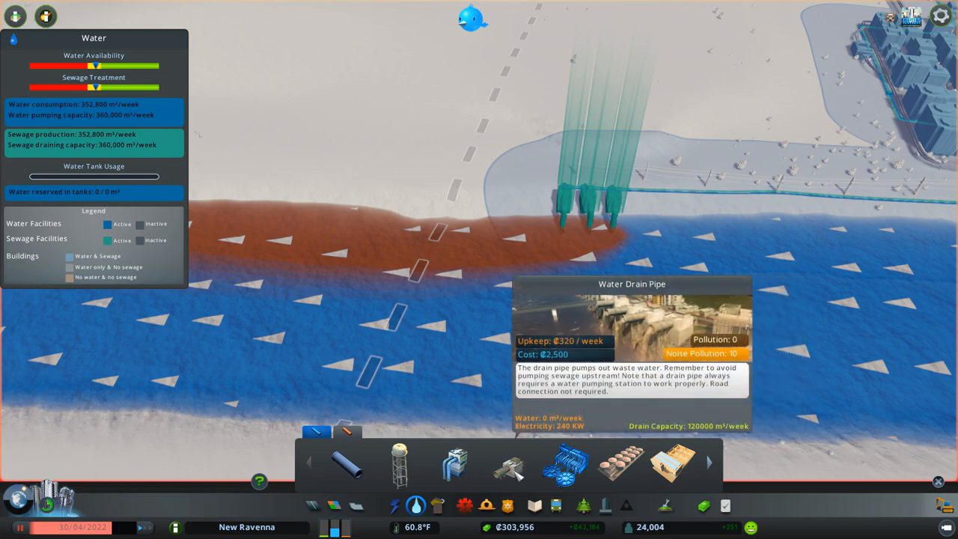
mouse_move(520, 467)
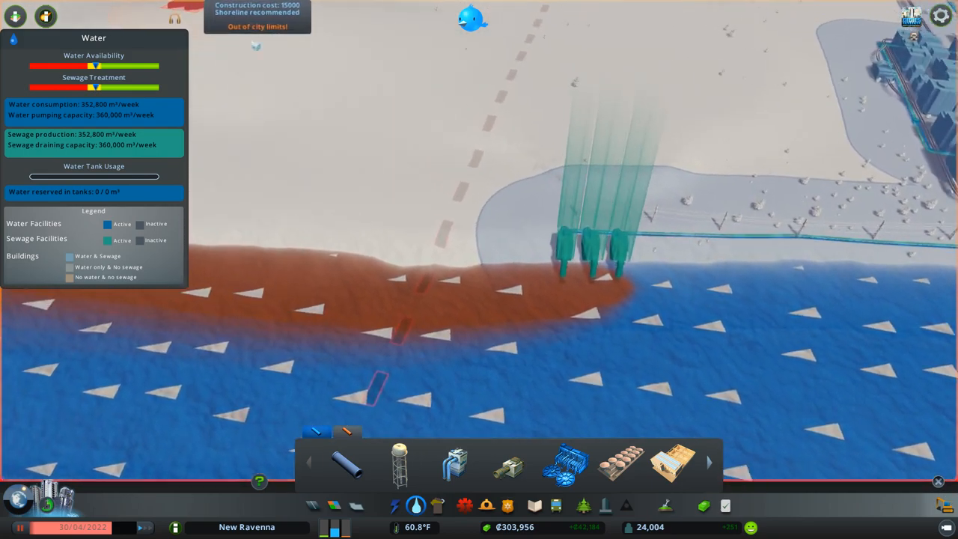
mouse_move(565, 463)
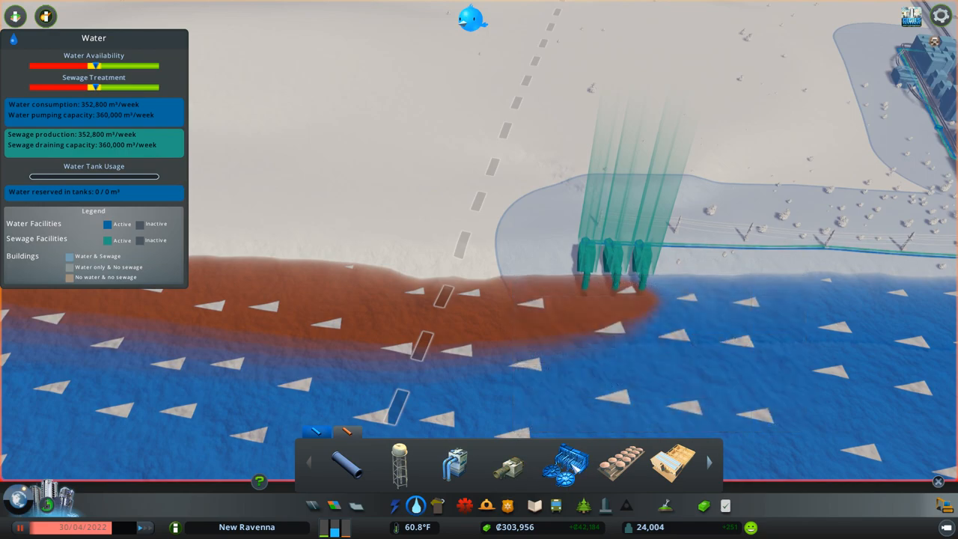
mouse_move(564, 462)
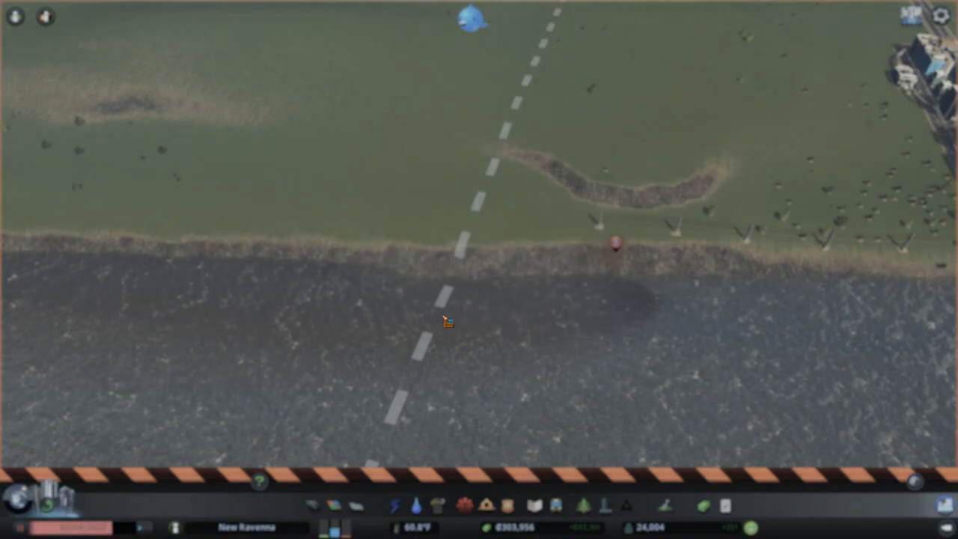
Place a water treatment plant at a shoreline sewage outflow, then bring up electricity facilities.
click(416, 506)
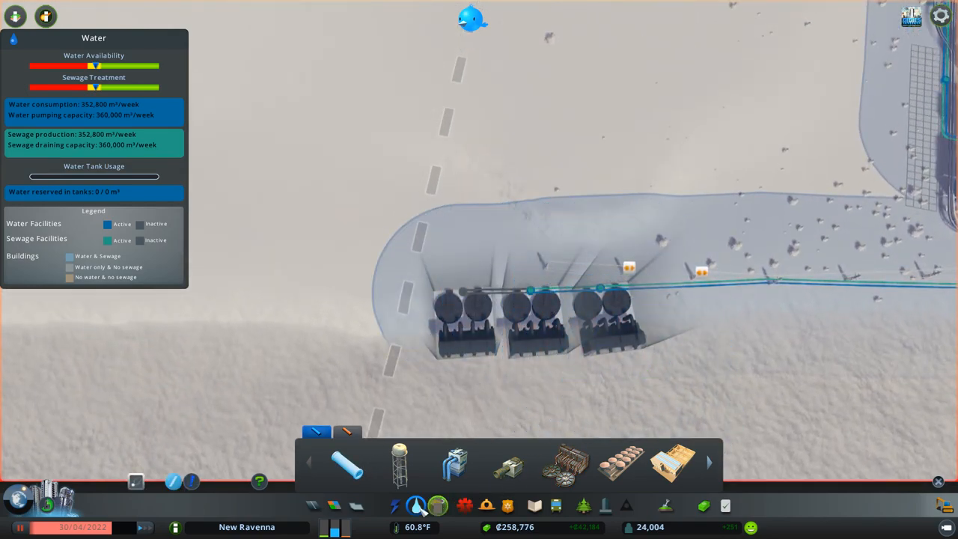
click(395, 505)
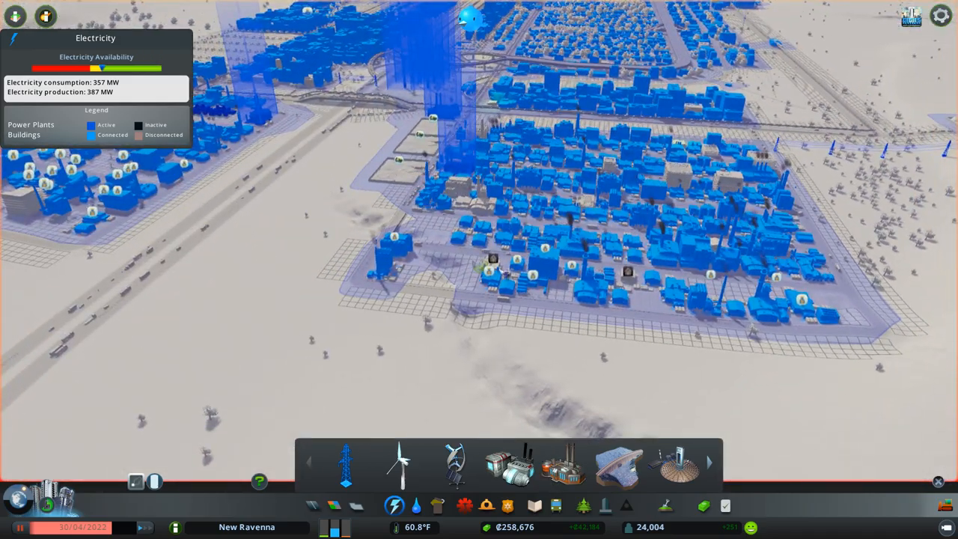
mouse_move(676, 463)
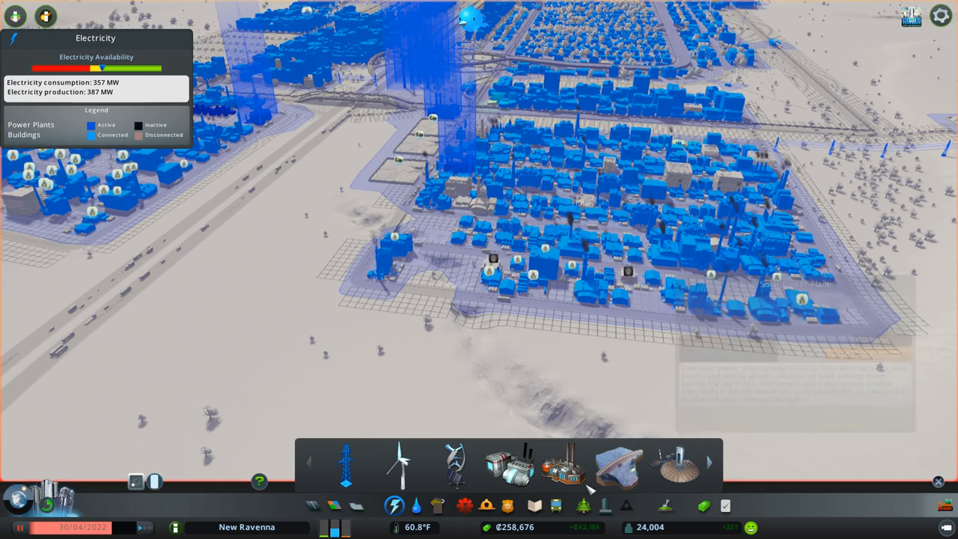
mouse_move(676, 464)
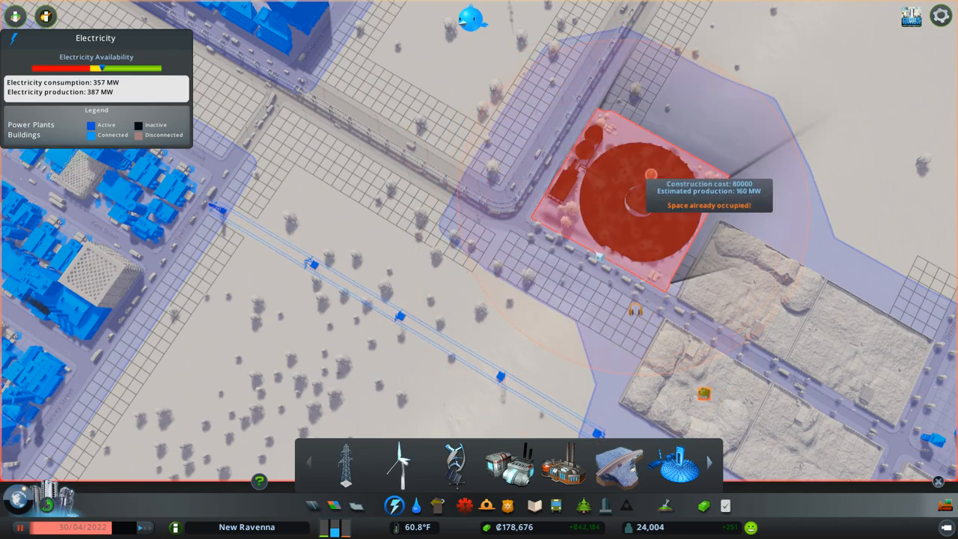
Leave the electricity overview after placing the solar power plant by the houses.
click(395, 506)
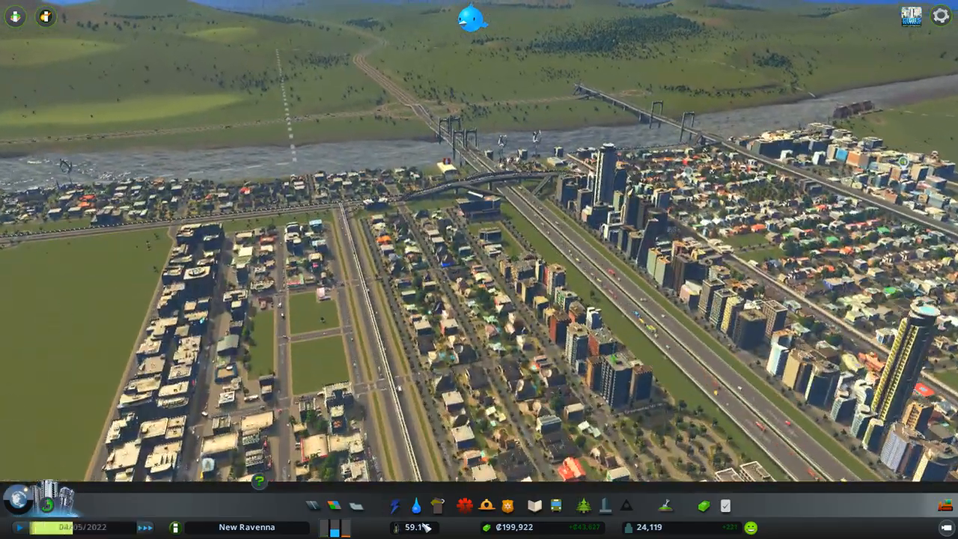
Pick a large service building and hover it over the lot beside the downtown park.
click(416, 506)
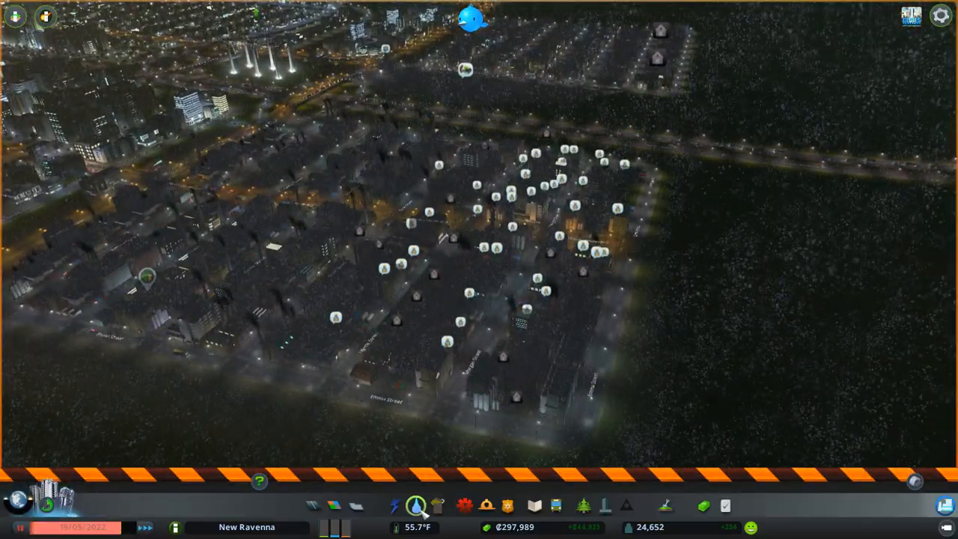
click(415, 505)
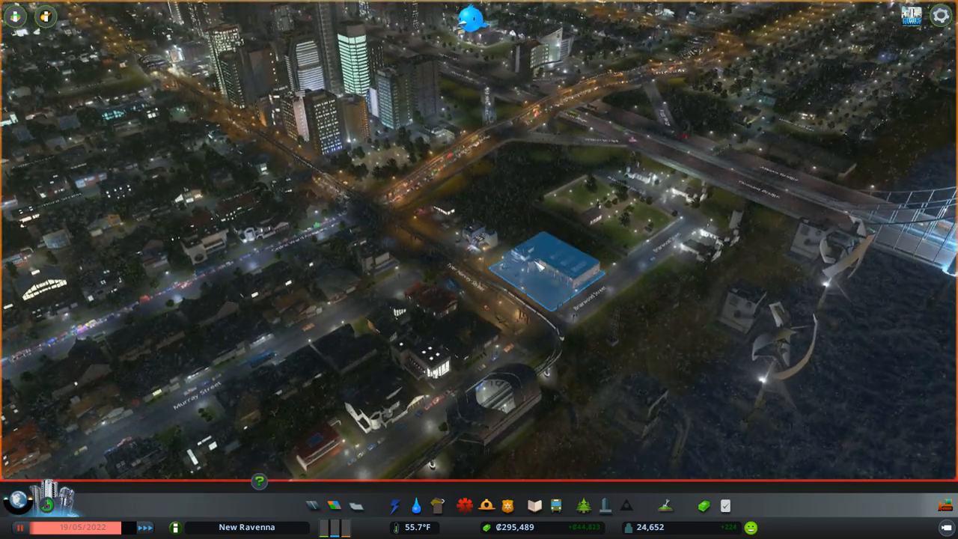
click(546, 269)
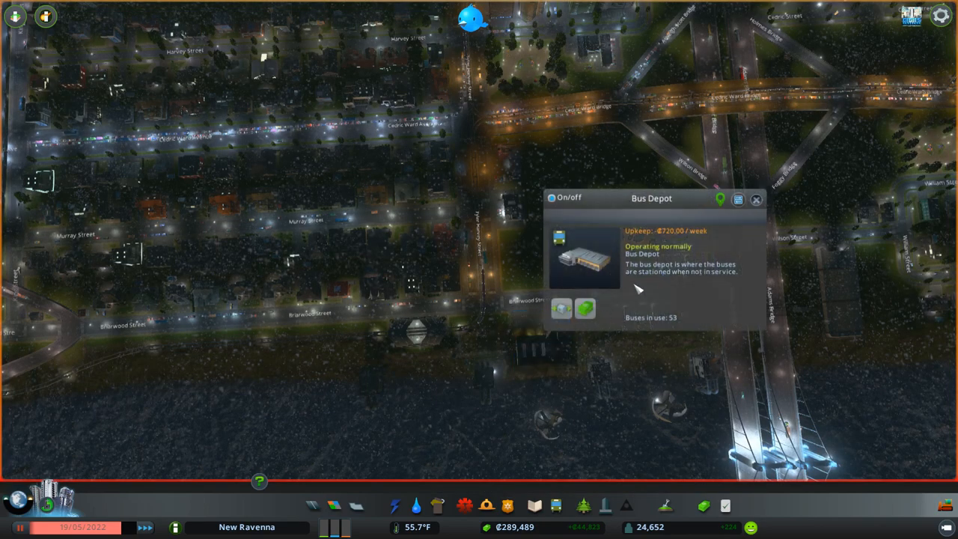
click(754, 199)
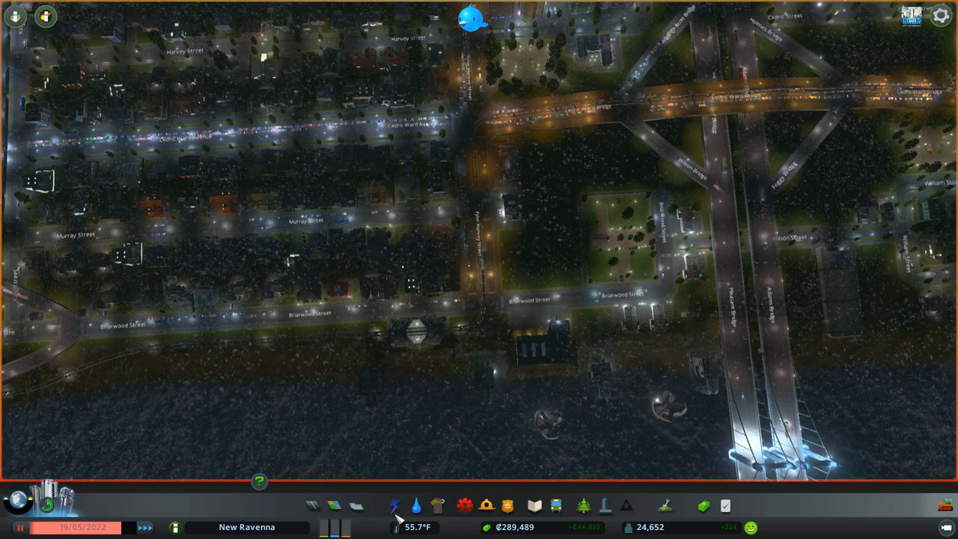
click(415, 506)
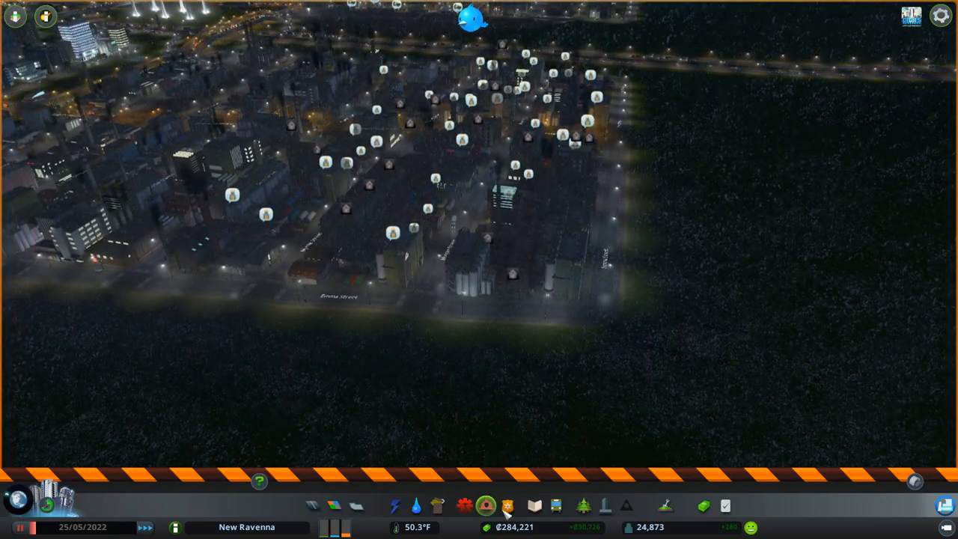
Show the education overview with school availability and buildable schools.
click(533, 505)
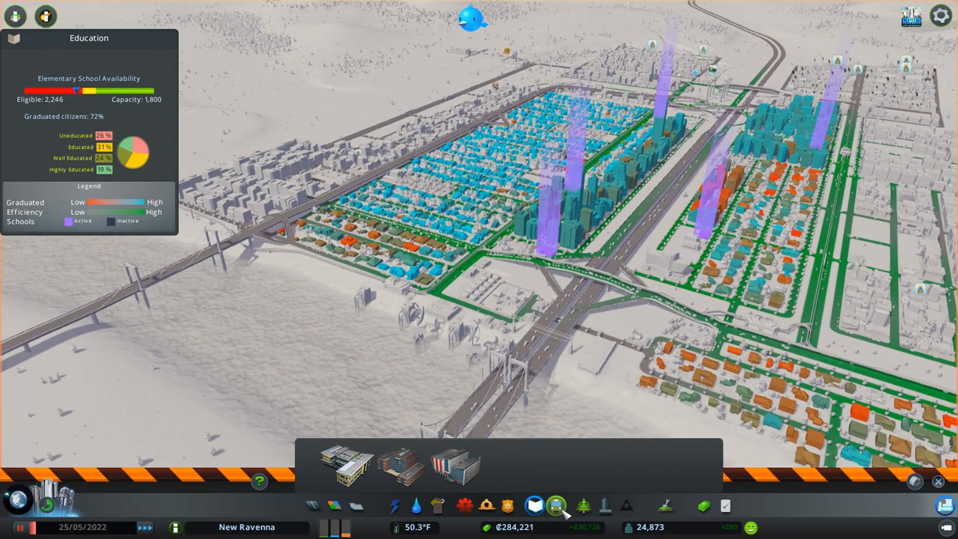
Switch to the crime and police overview and select the Prison to build.
click(484, 506)
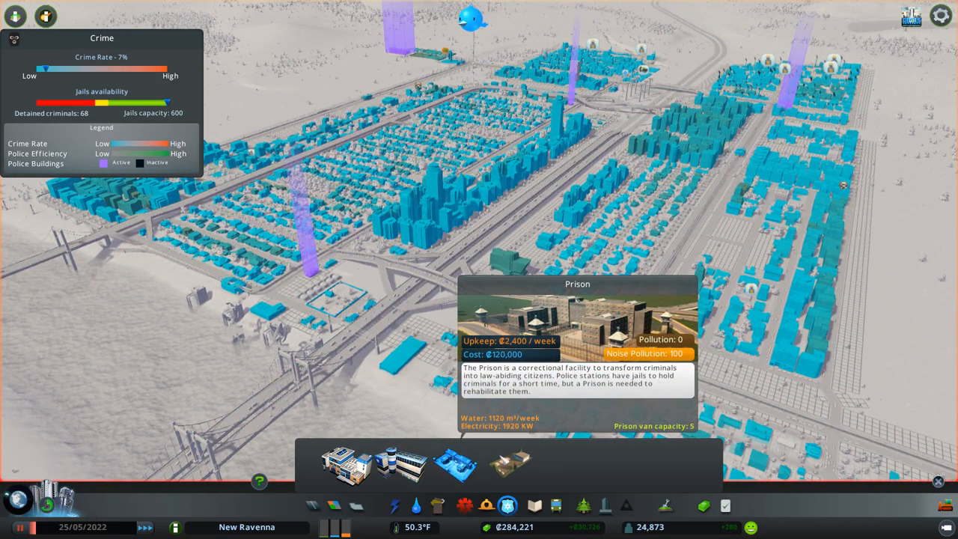
click(535, 506)
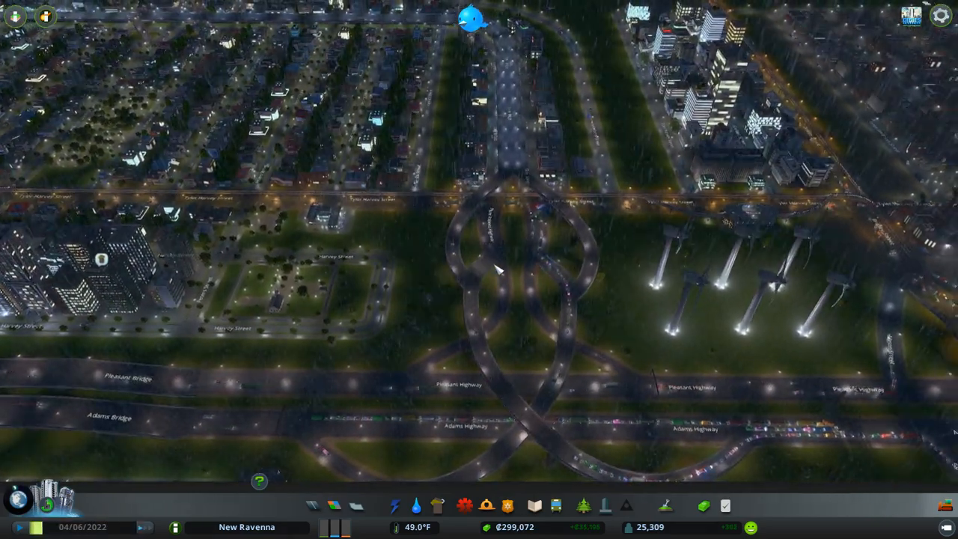
Browse the Roads toolbar near the interchange and pick a road type from another category.
scroll(down, 3)
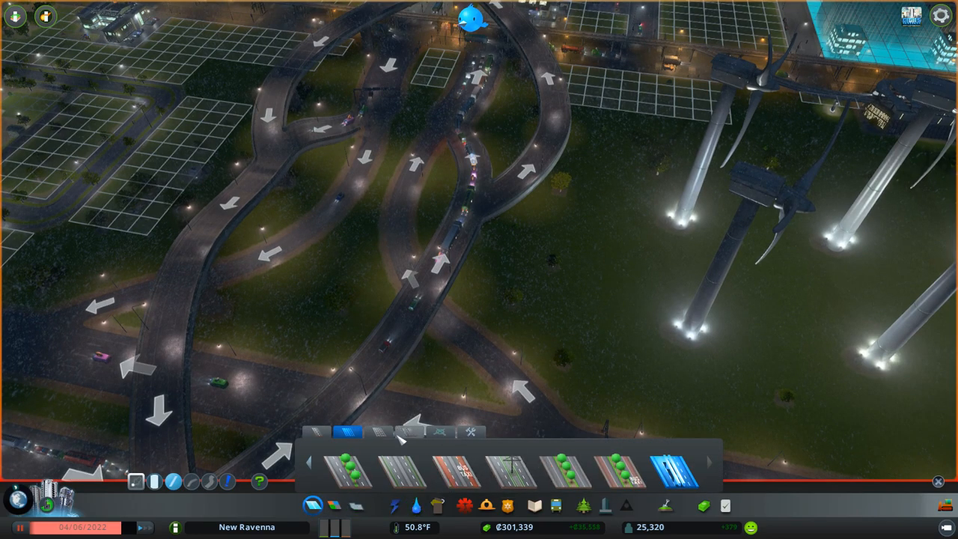
click(407, 432)
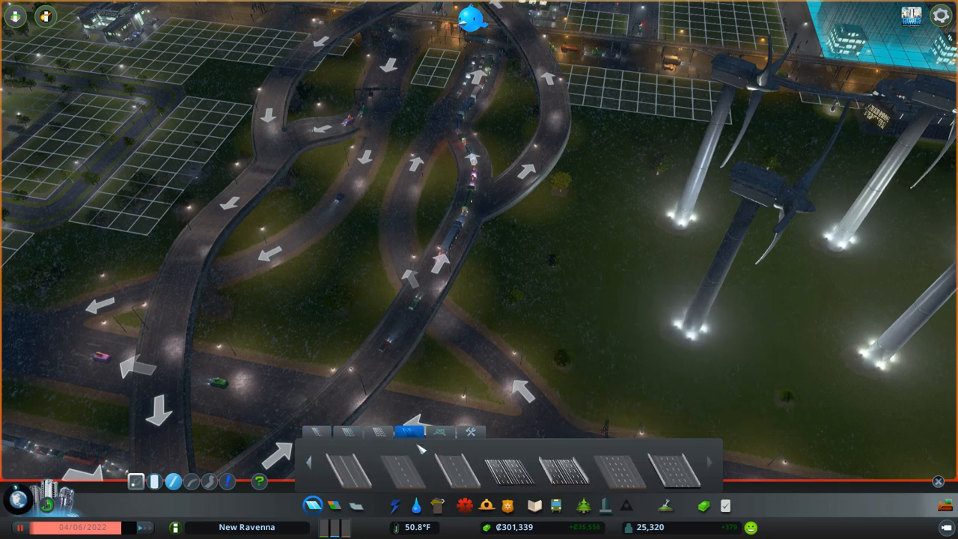
click(344, 466)
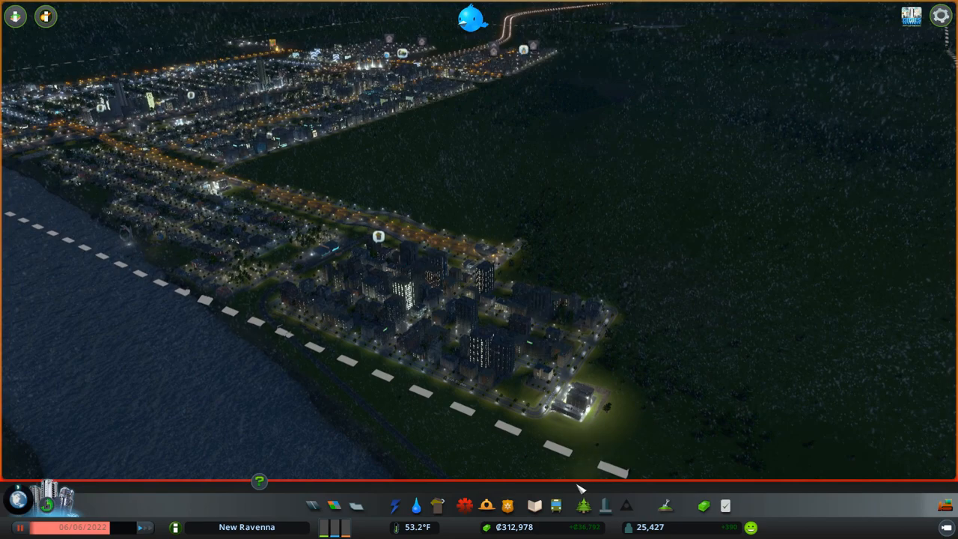
click(507, 505)
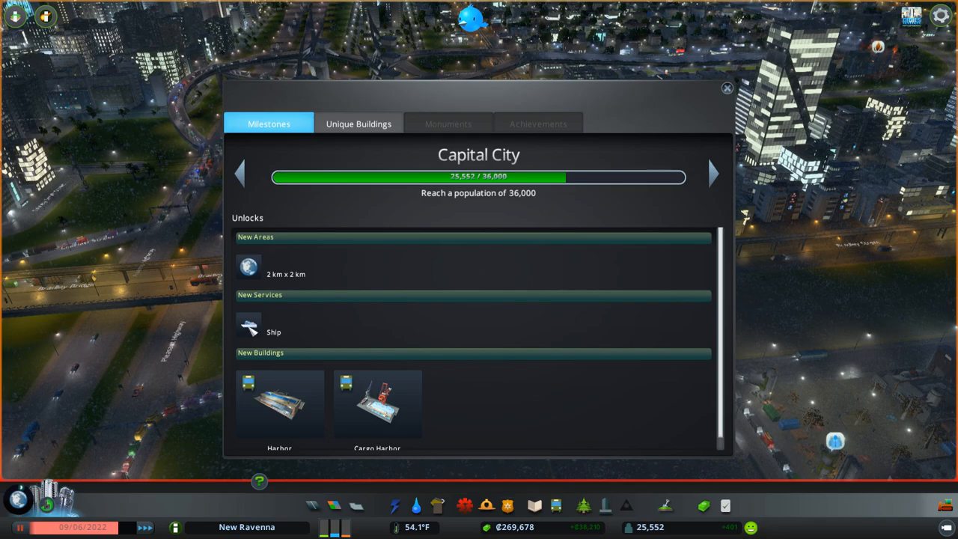
Scroll the Capital City unlocks list to reveal the Harbor and Cargo Harbor.
scroll(down, 3)
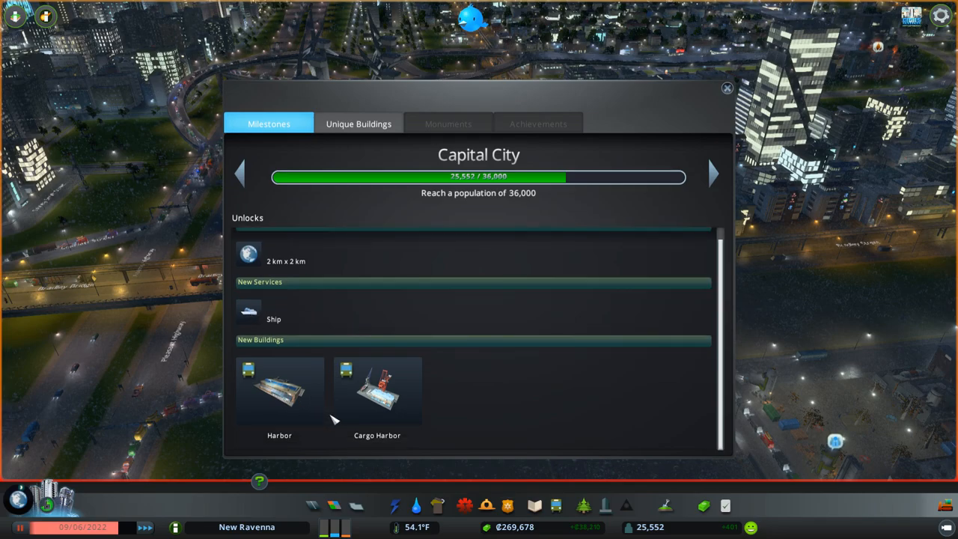